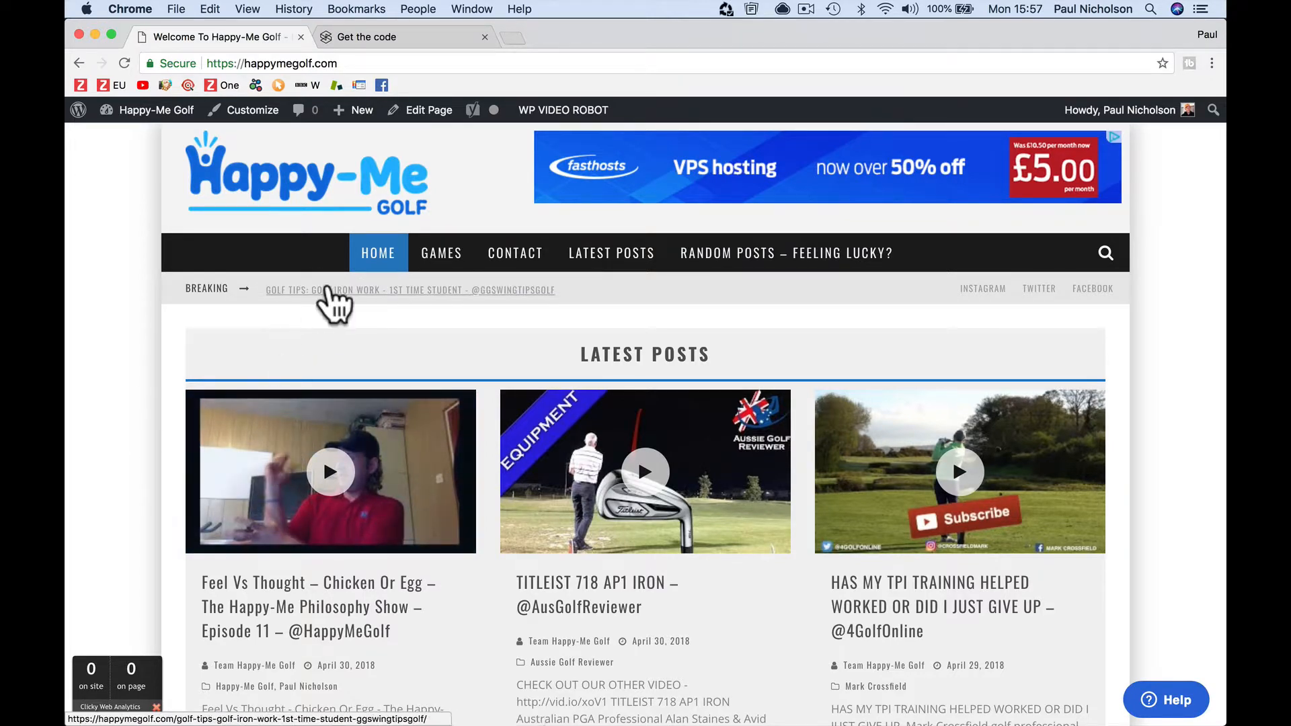
- Bring up the Happy-Me Ltd privacy policy draft in Word, review it and select its text
scroll("down", 3)
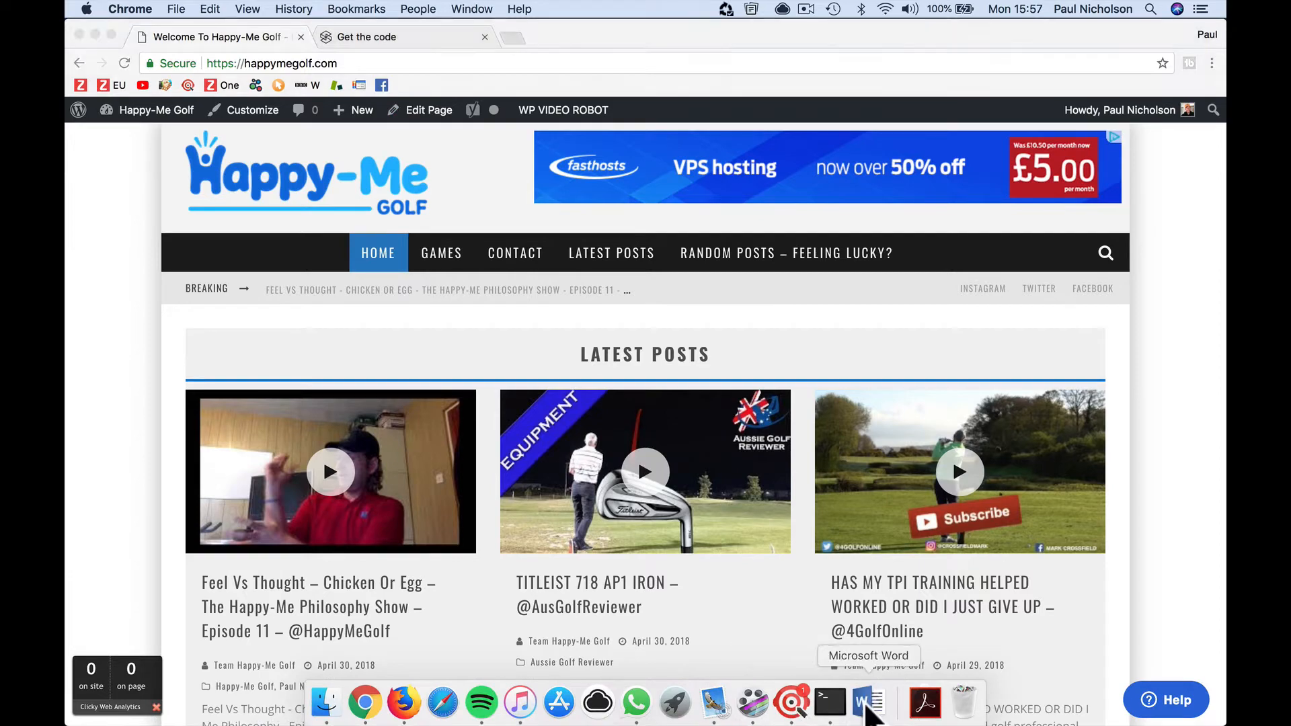
left_click(864, 702)
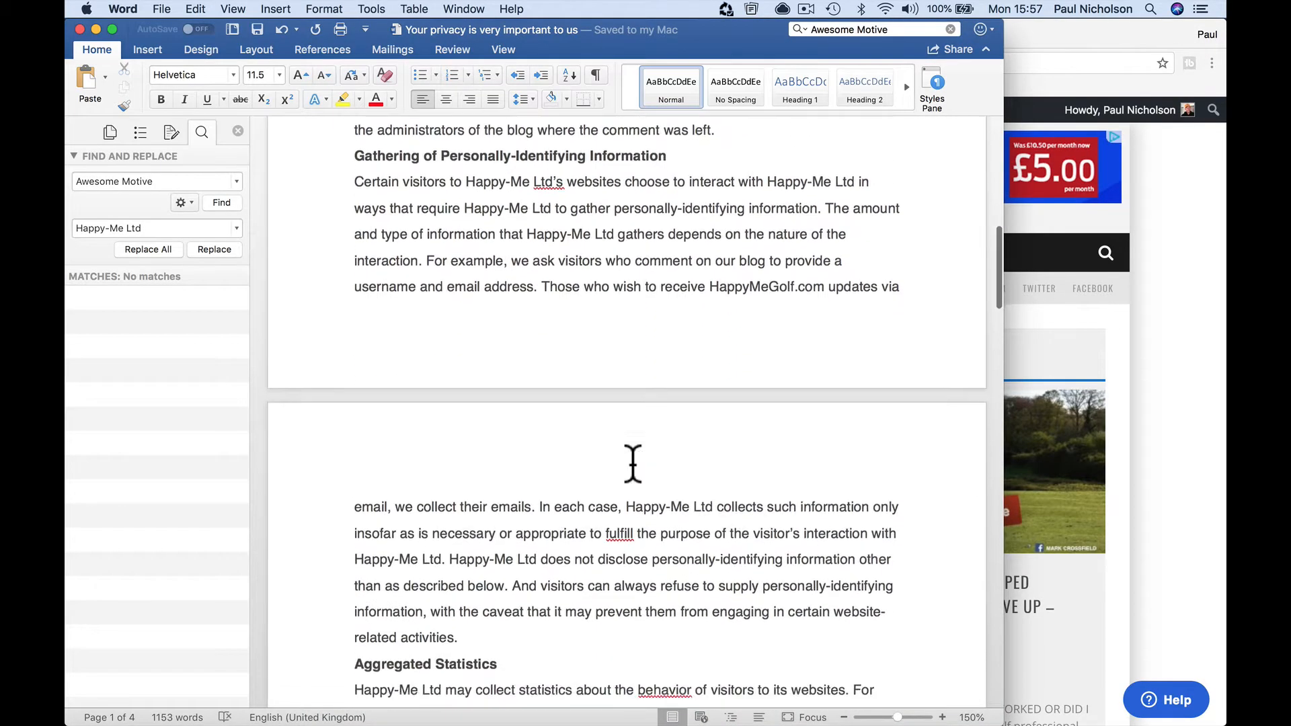
scroll("down", 3)
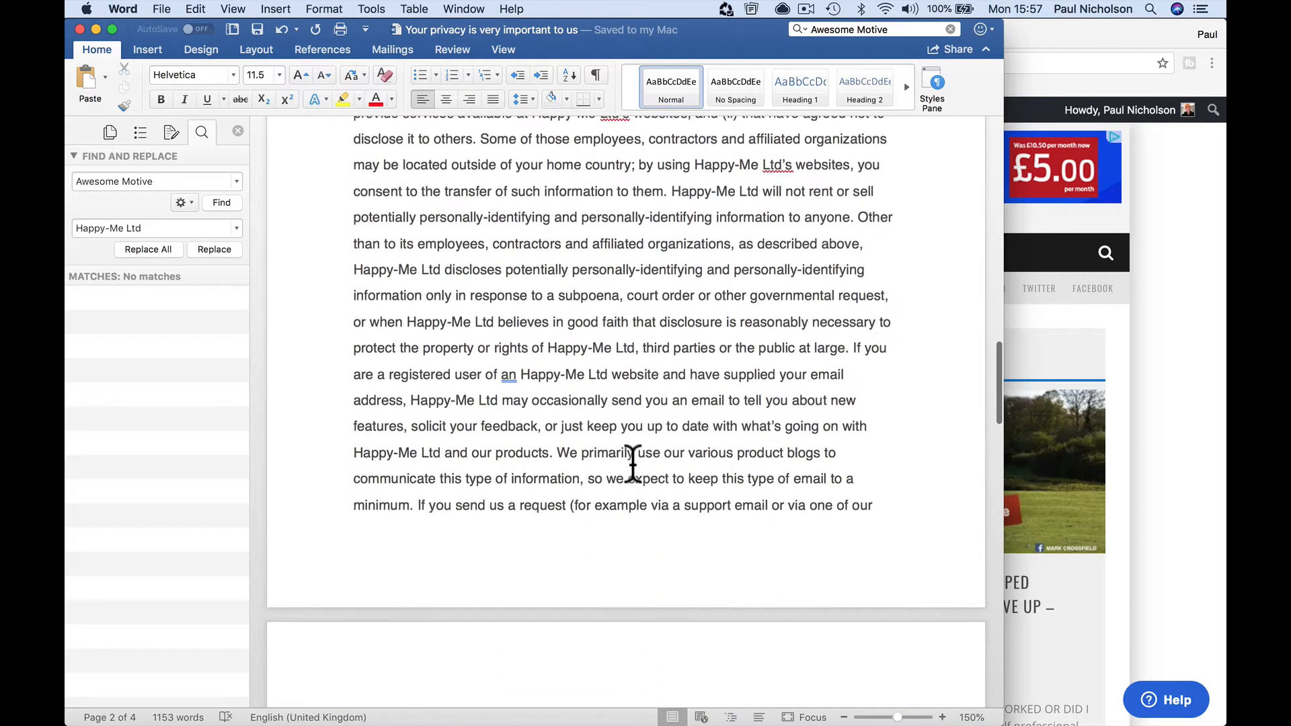
scroll("down", 3)
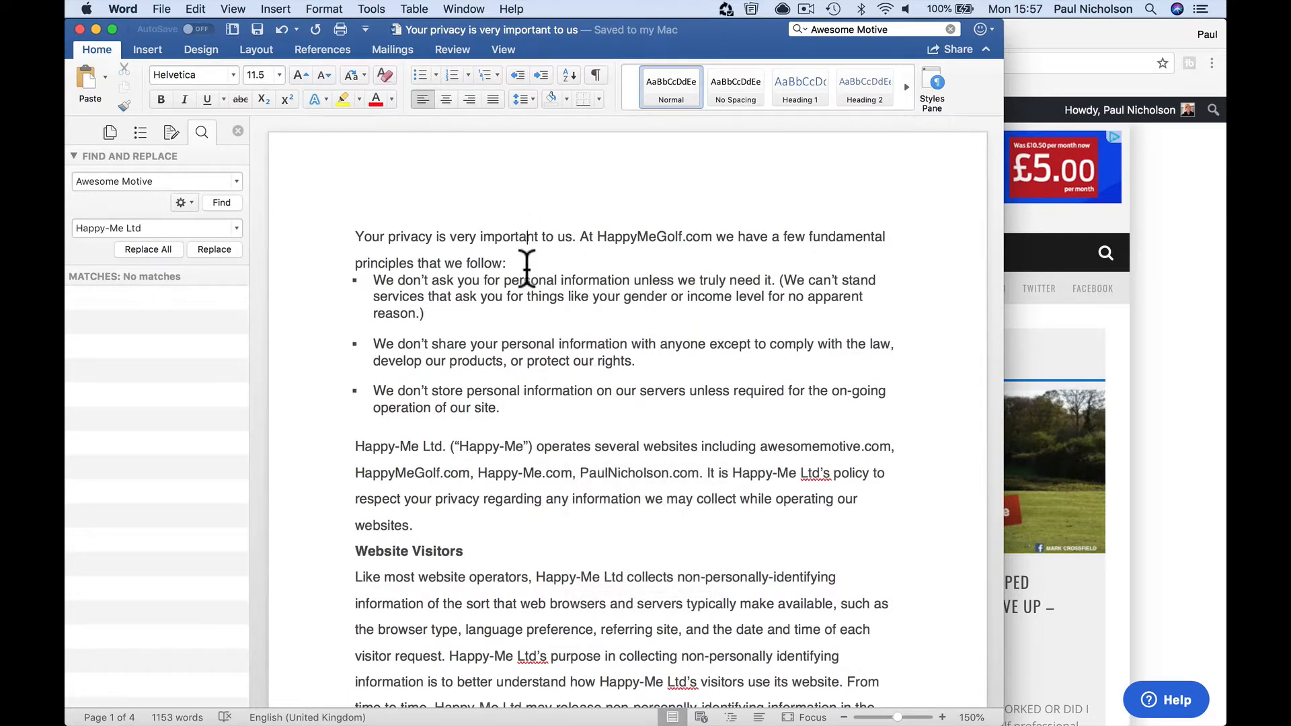
left_click_drag(356, 236, 509, 263)
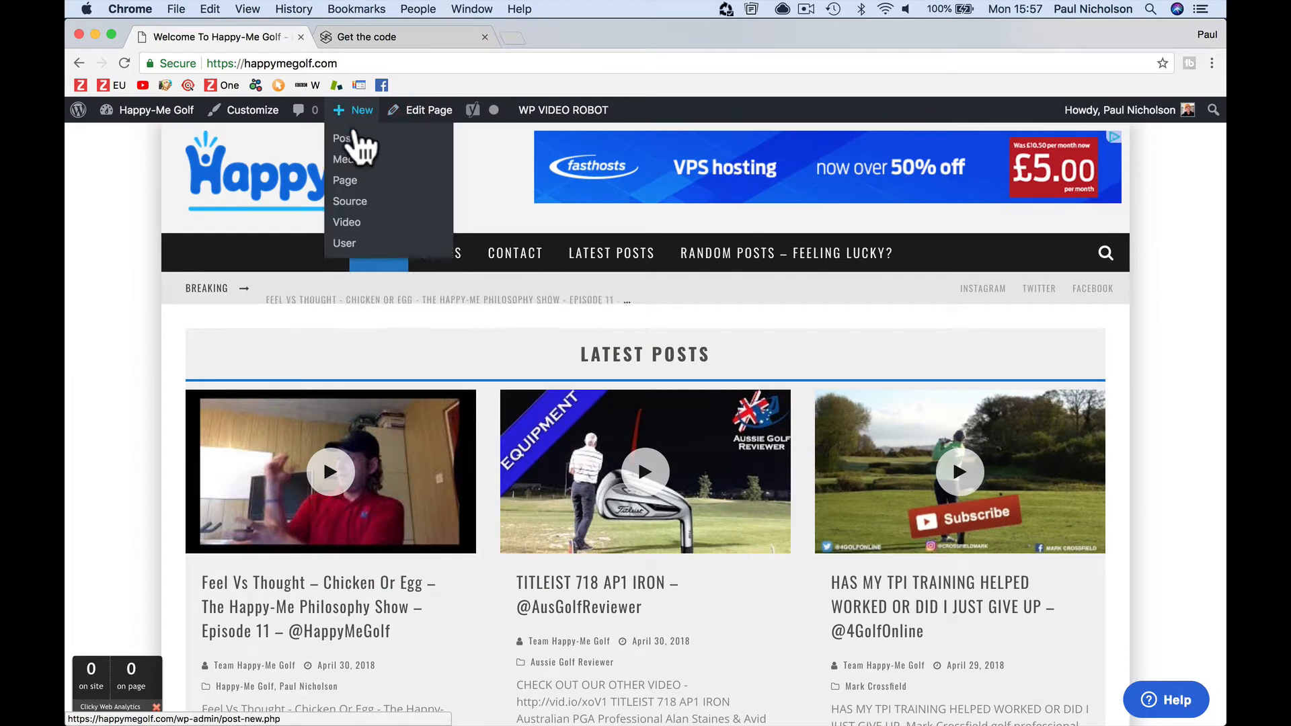
- Create a page titled 'Privacy Policy', paste in the policy text and publish it
left_click(345, 180)
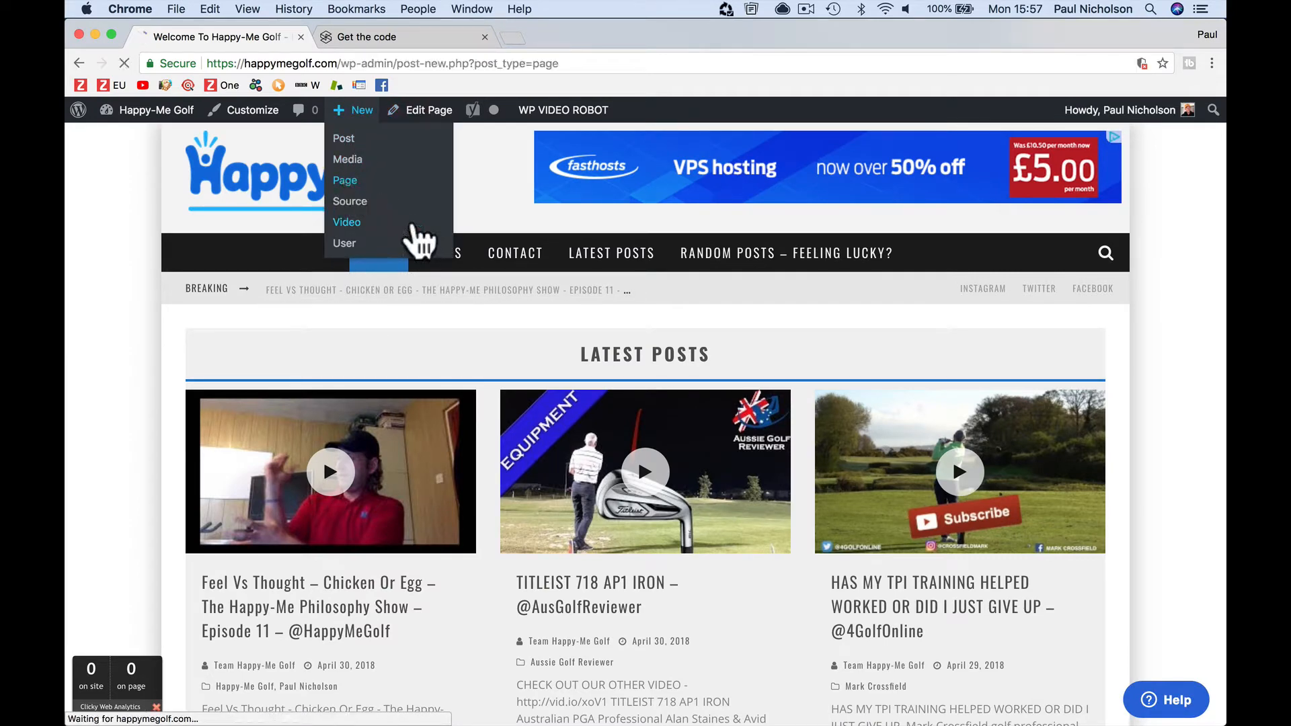
left_click(345, 181)
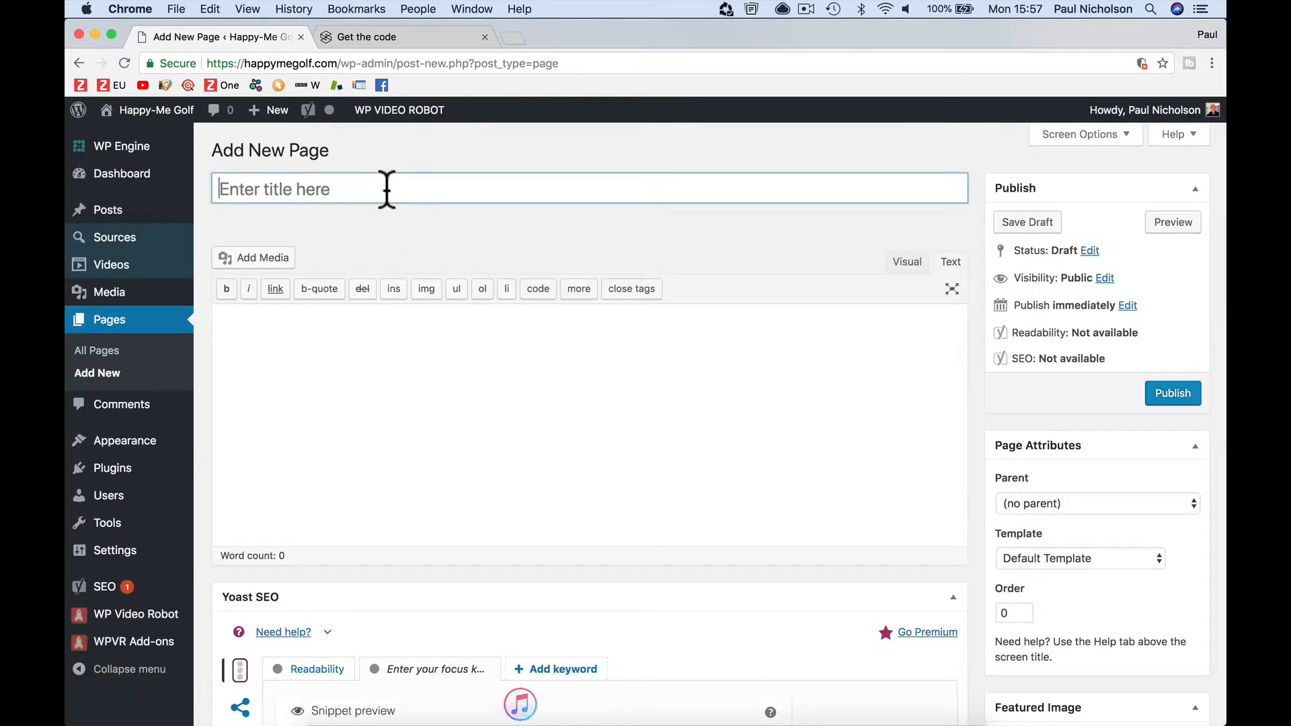
type("Privacy Policy")
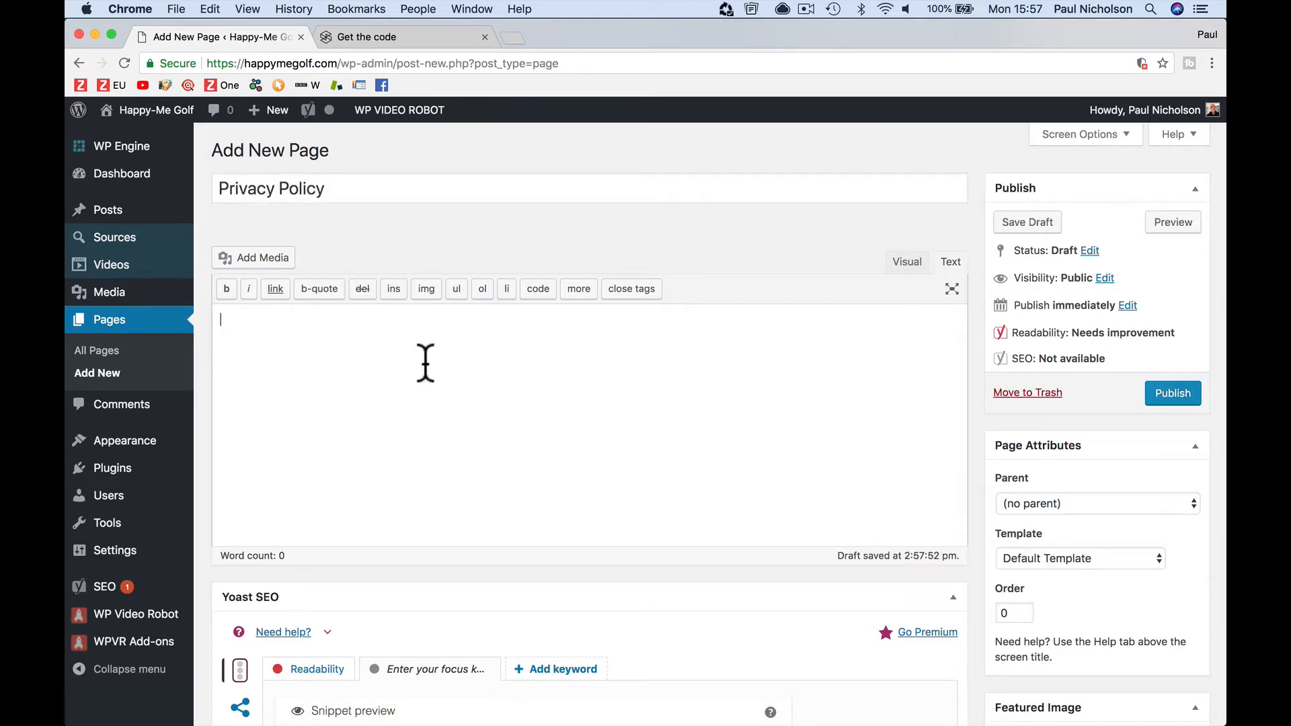
left_click(950, 261)
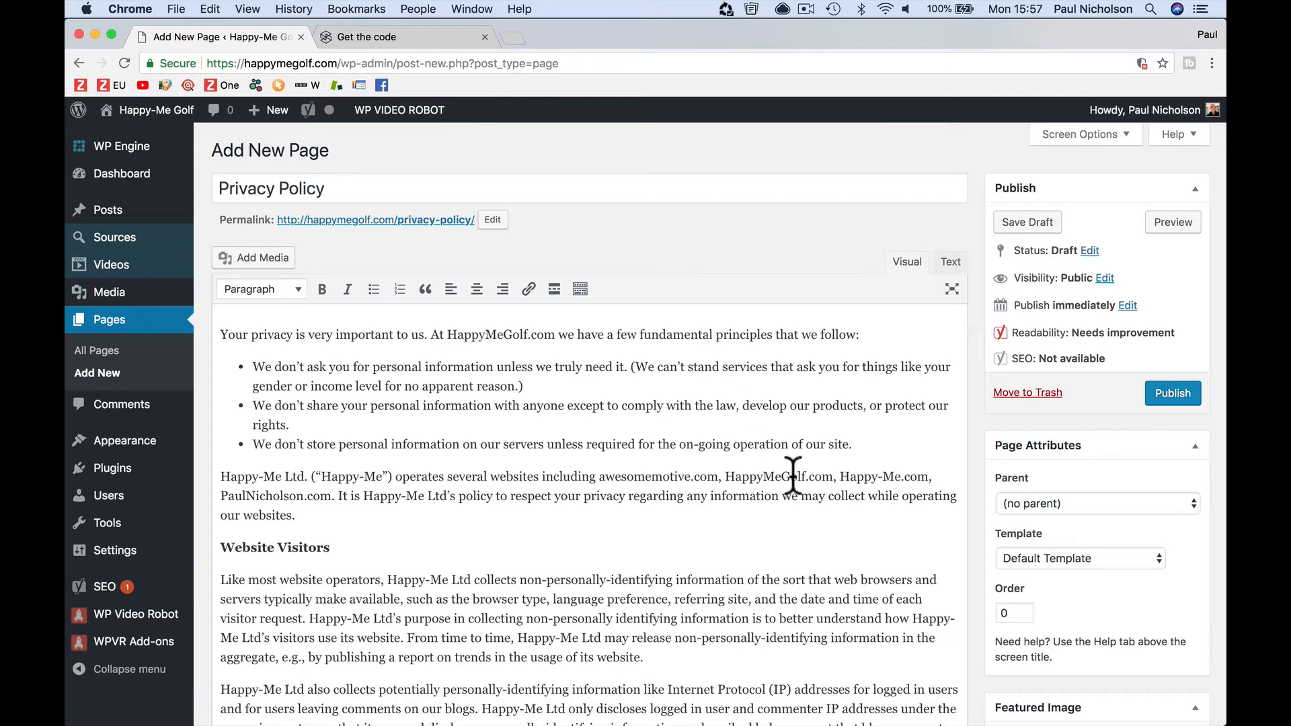
left_click(1171, 393)
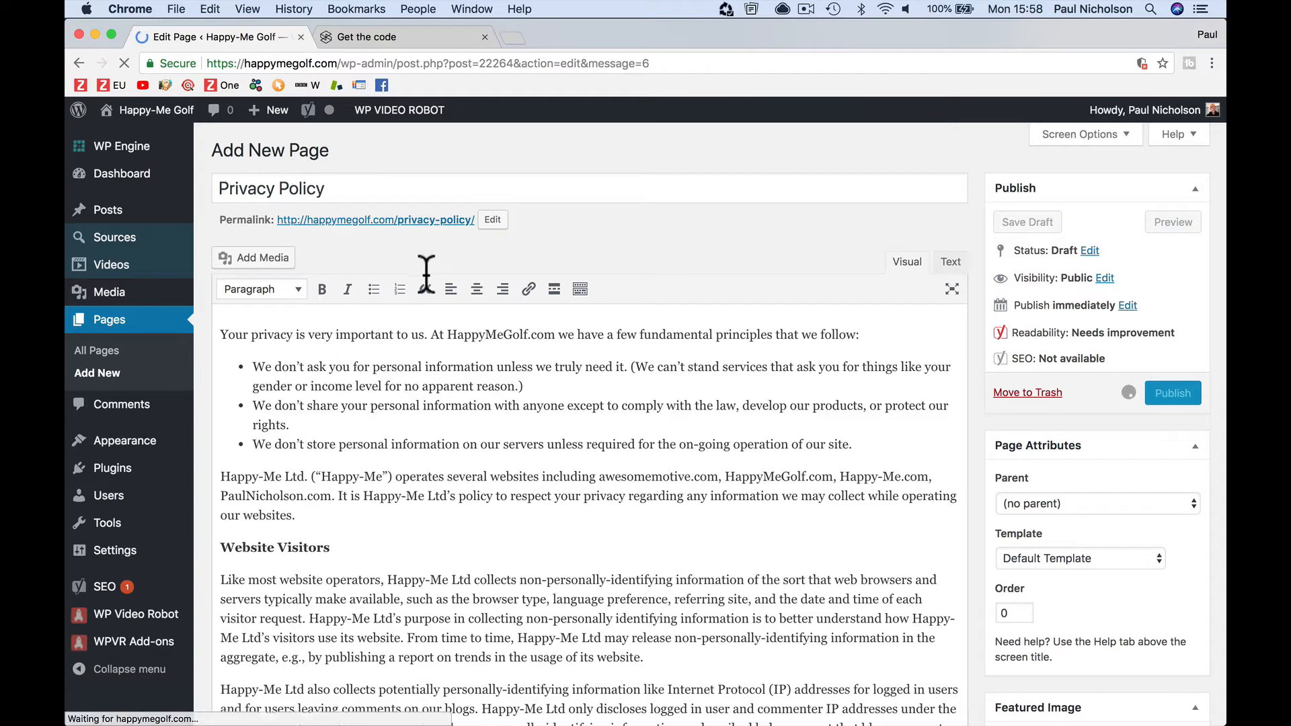
left_click(1171, 392)
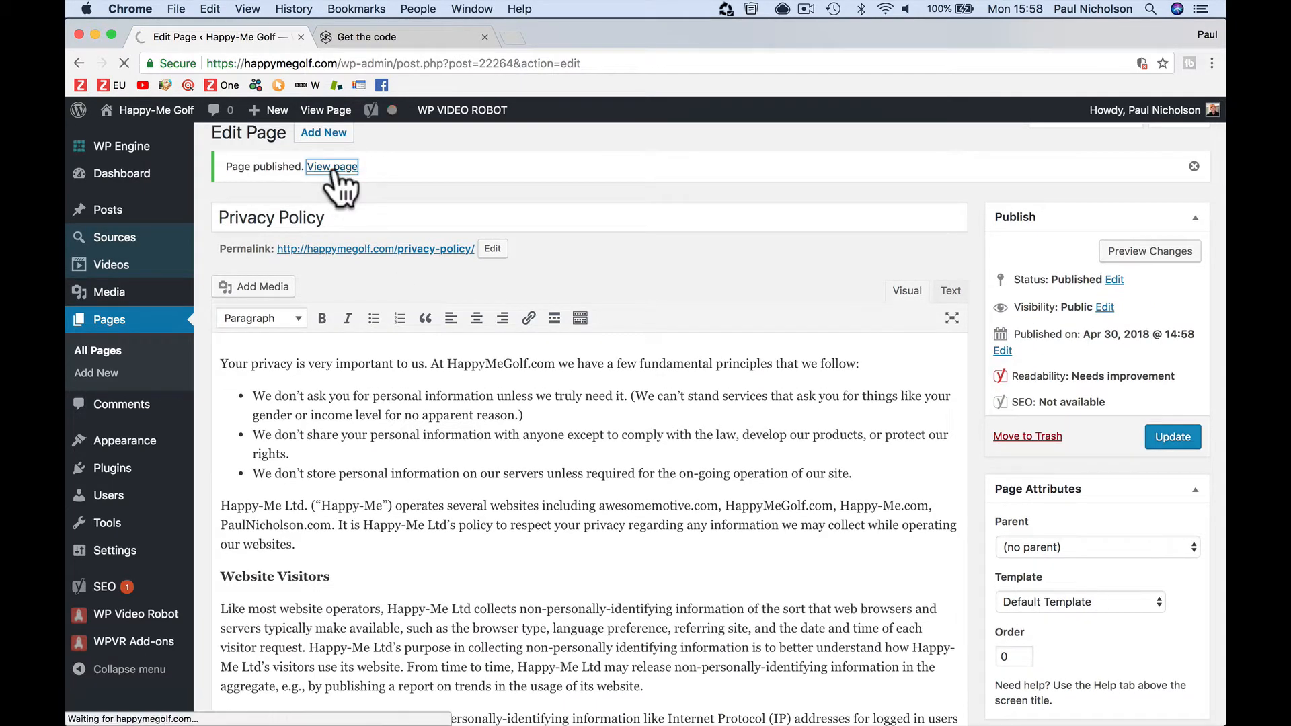
- View the published Privacy Policy page, scroll to its bottom and select its URL
left_click(332, 166)
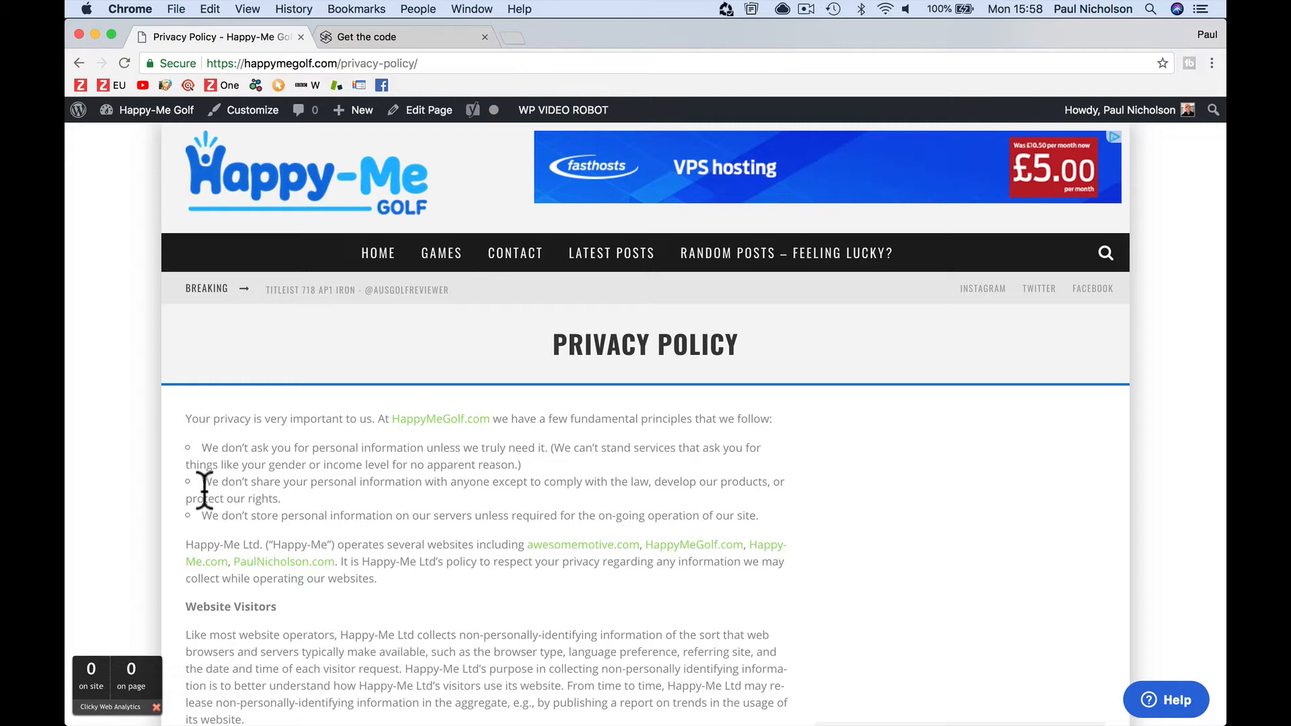
scroll("down", 3)
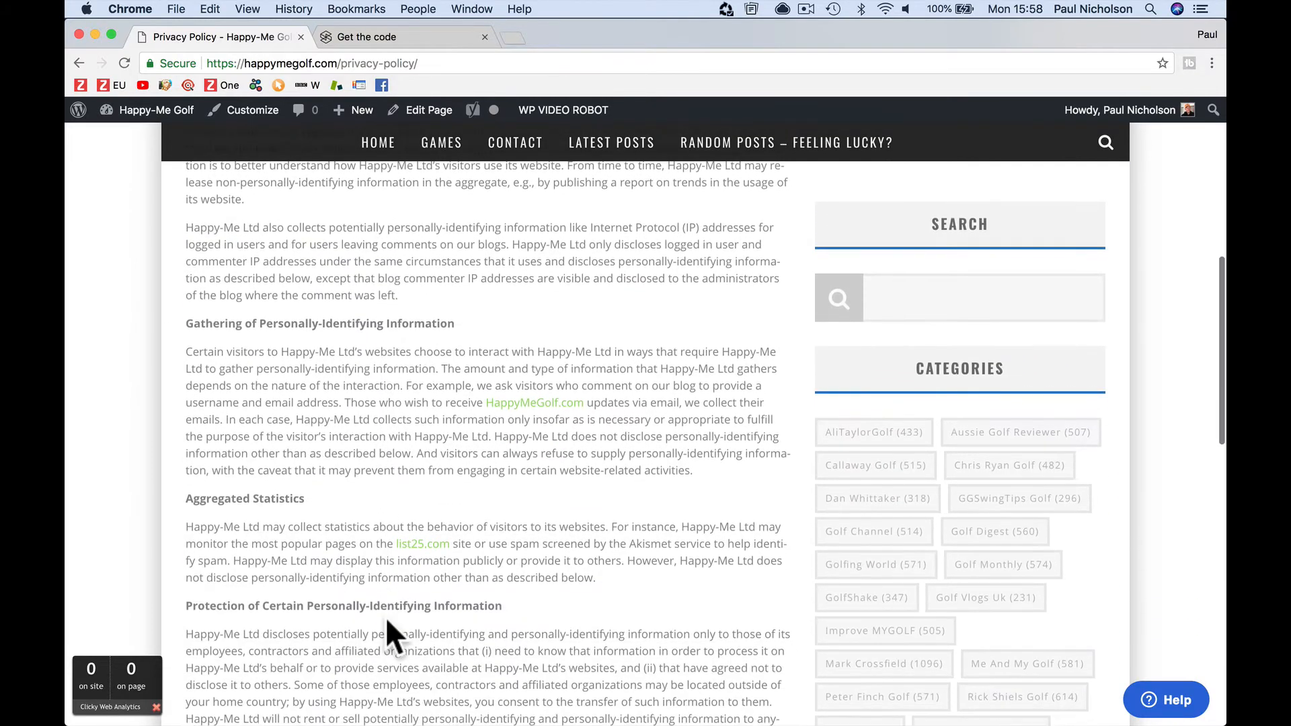
scroll("down", 3)
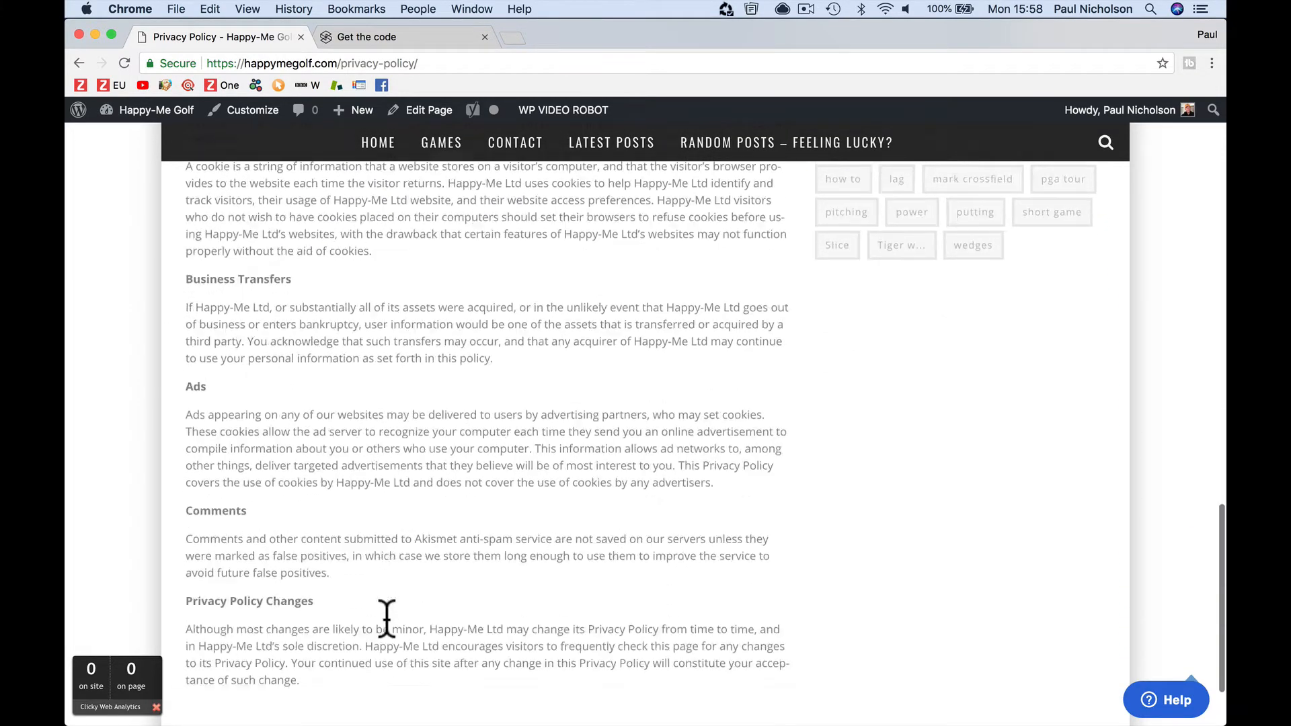
scroll("down", 3)
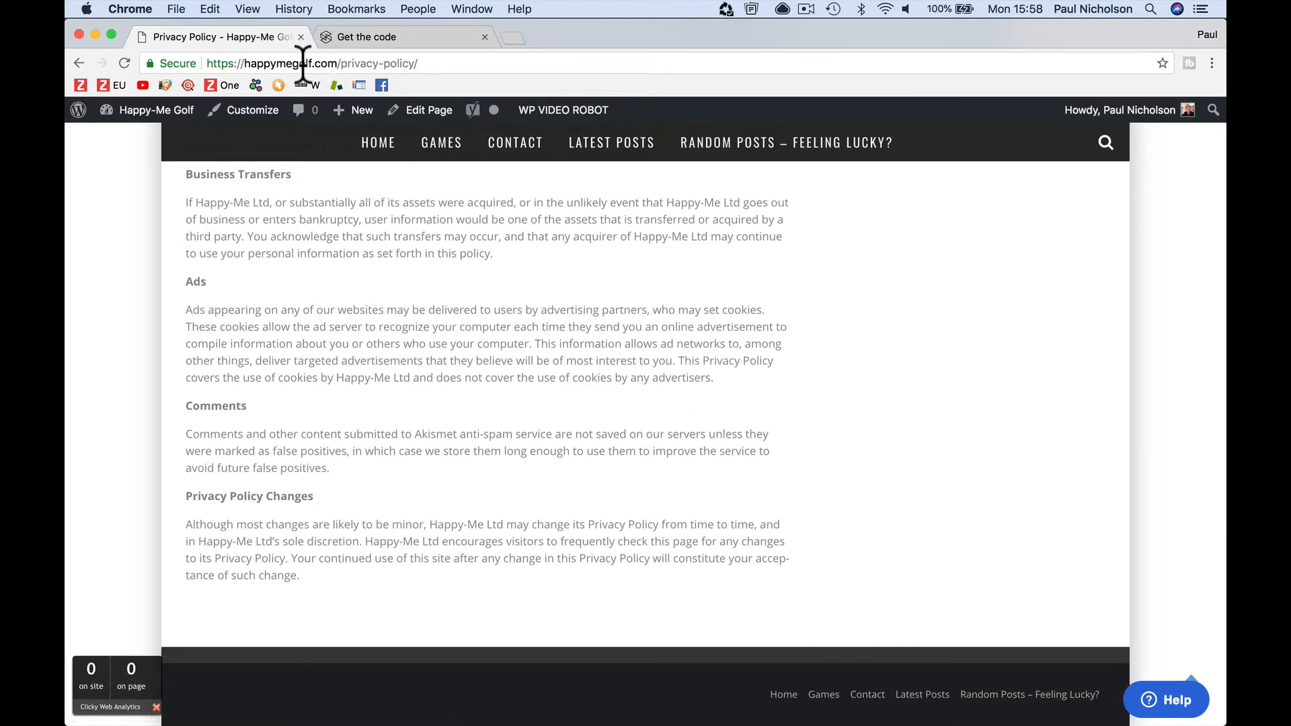
left_click(313, 63)
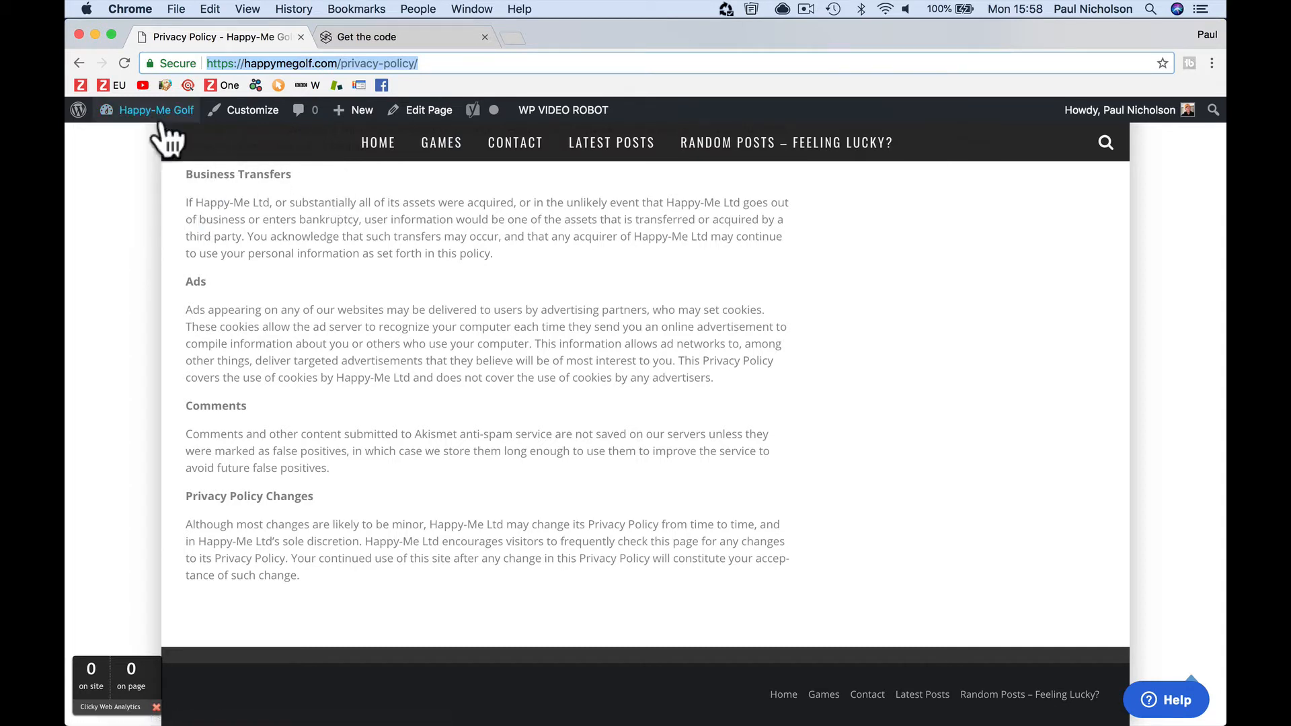
- Untick Footer Navigation Menu for the Main Menu under Menus and save the menu
left_click(154, 109)
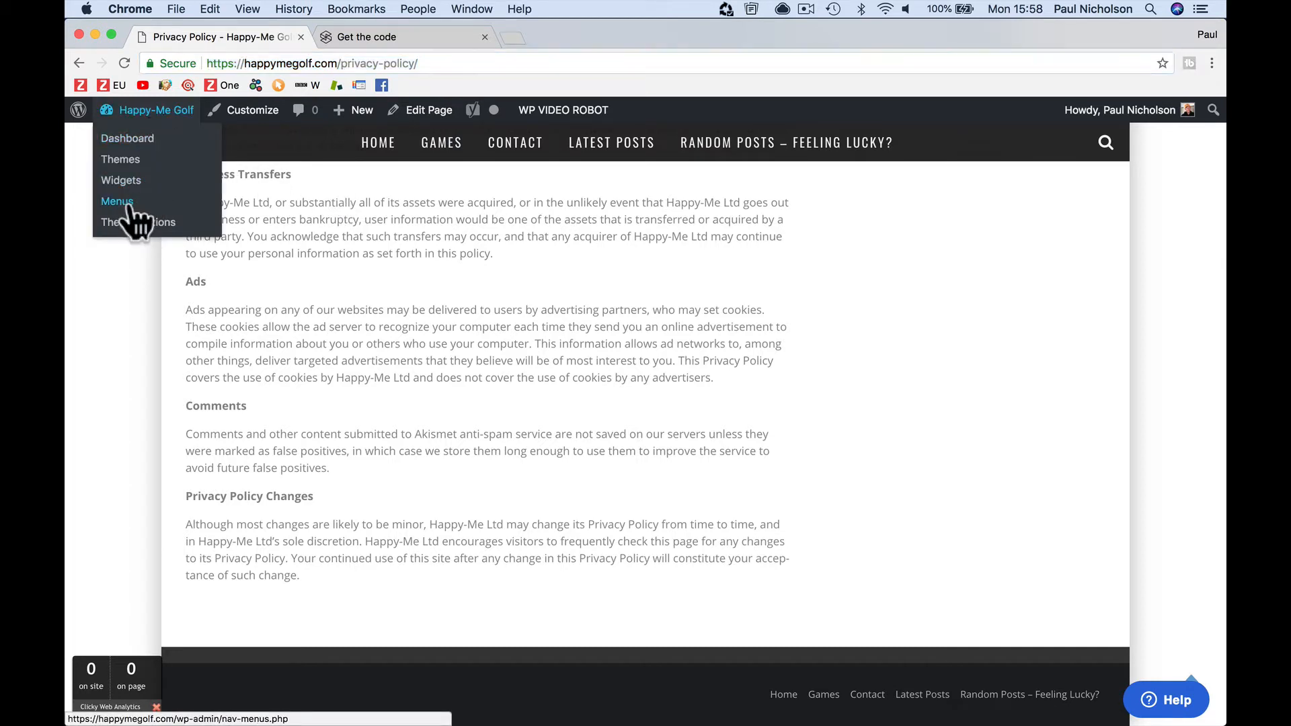
left_click(117, 201)
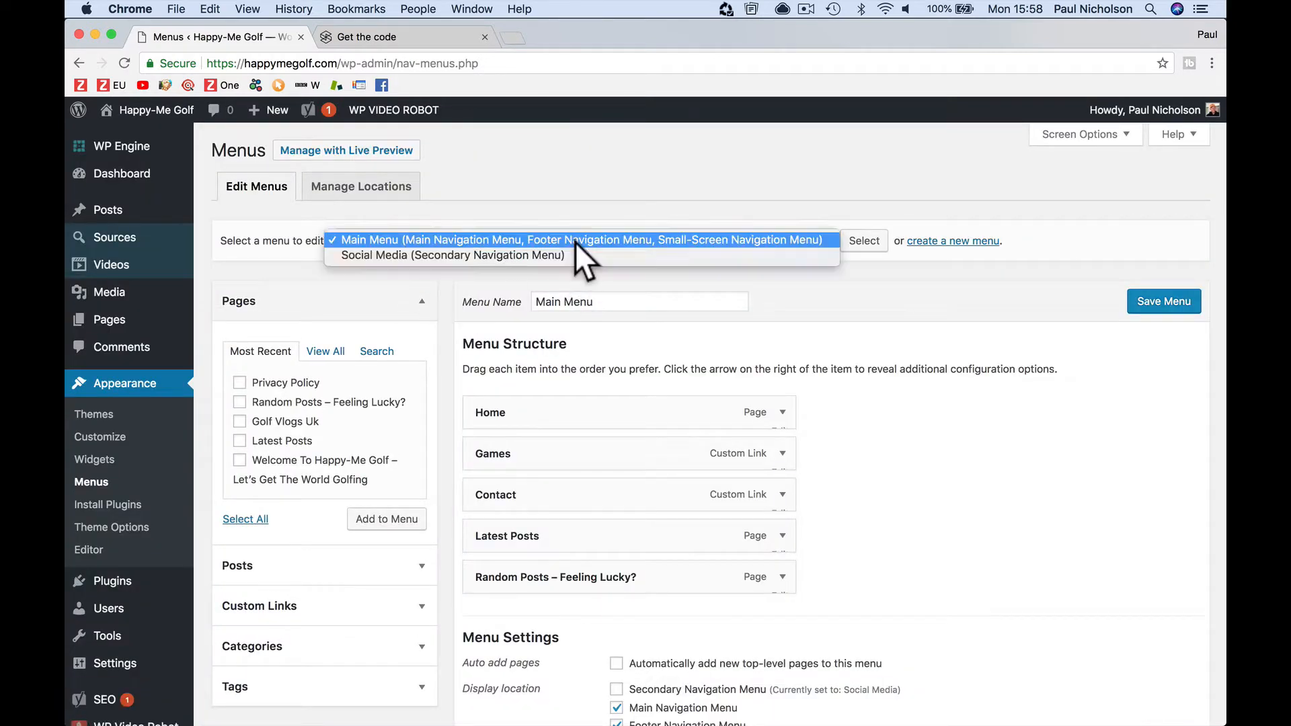
mouse_move(451, 254)
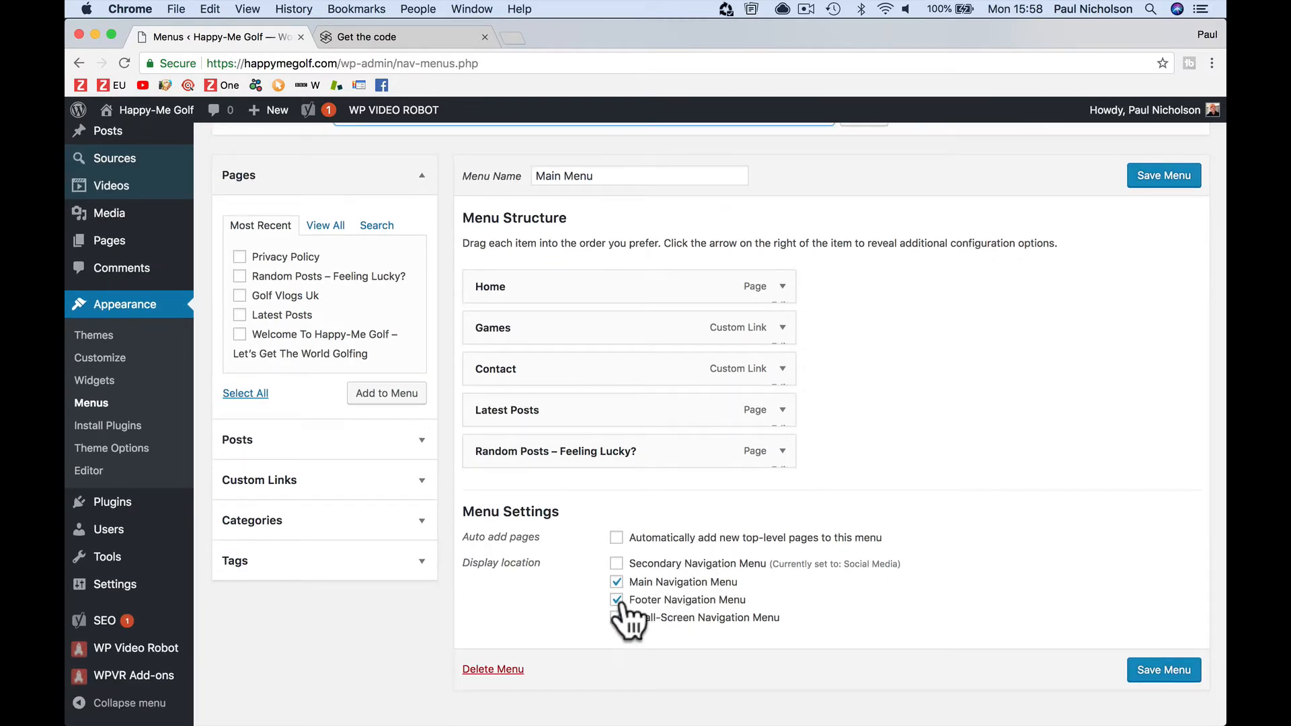
left_click(616, 599)
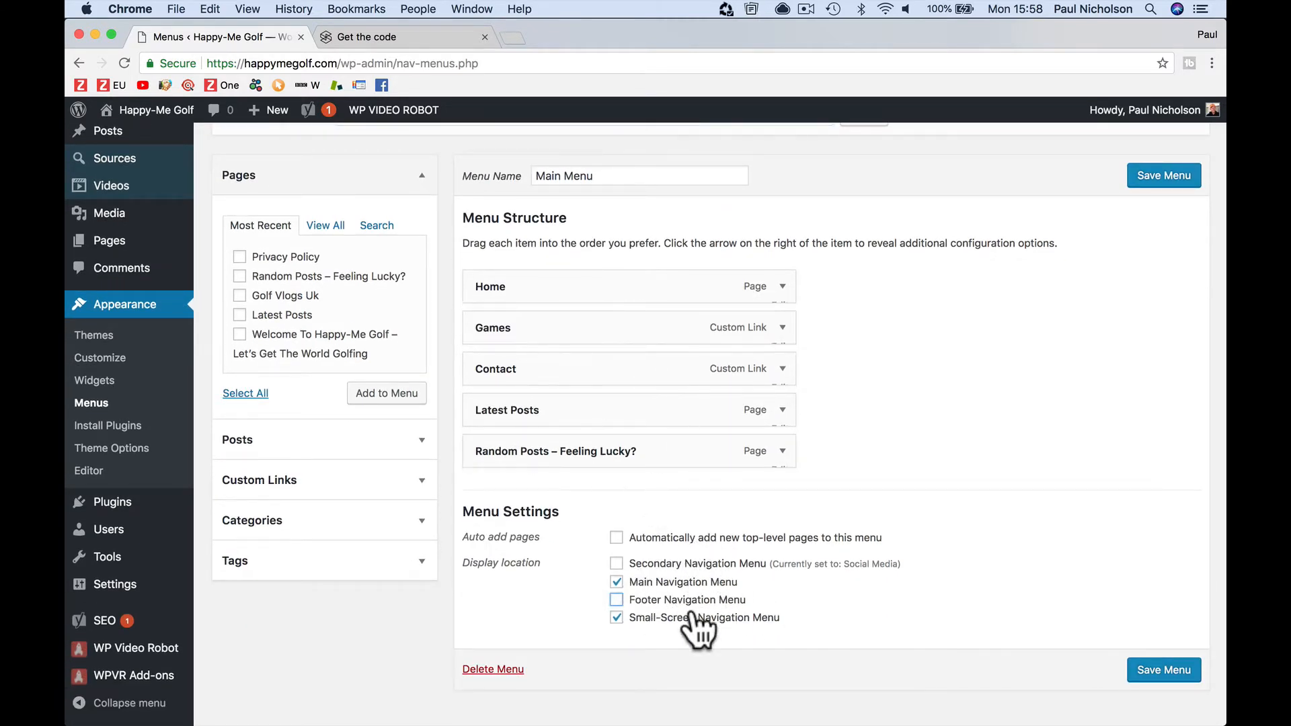
left_click(1162, 670)
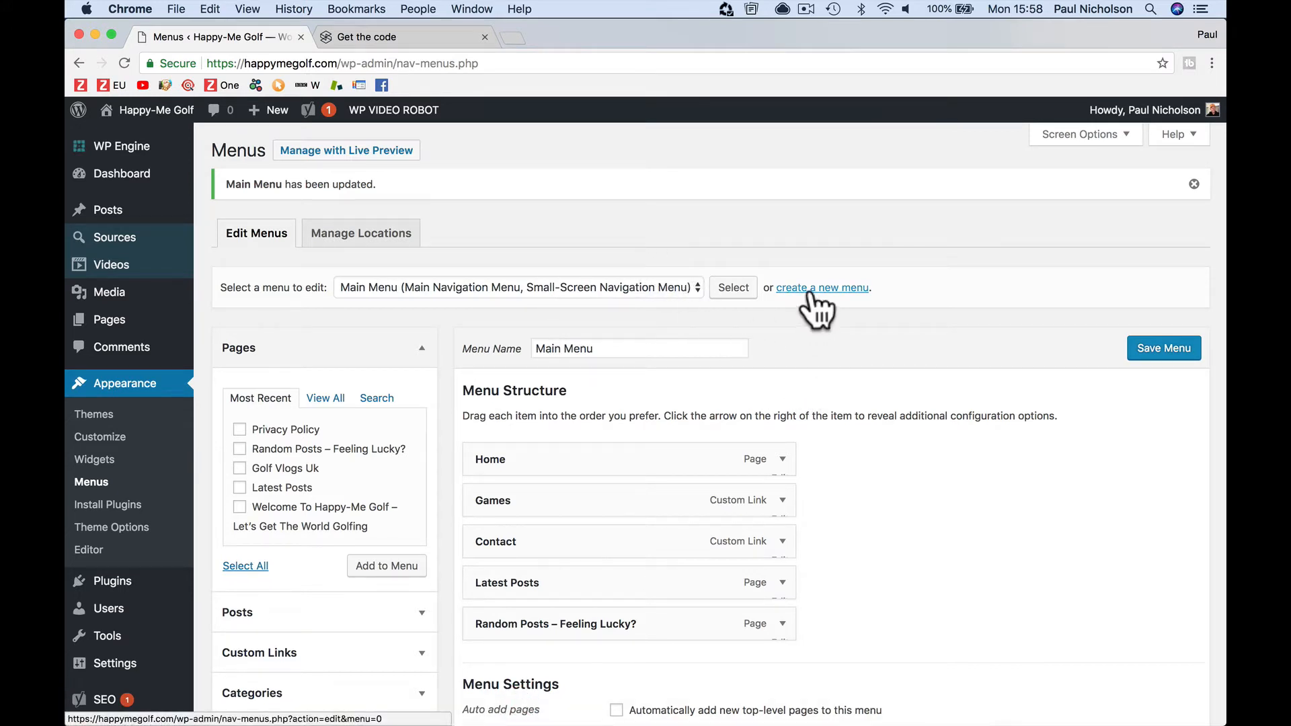
- Try creating a menu named Footer, then load the existing Footer menu after the clash
left_click(822, 287)
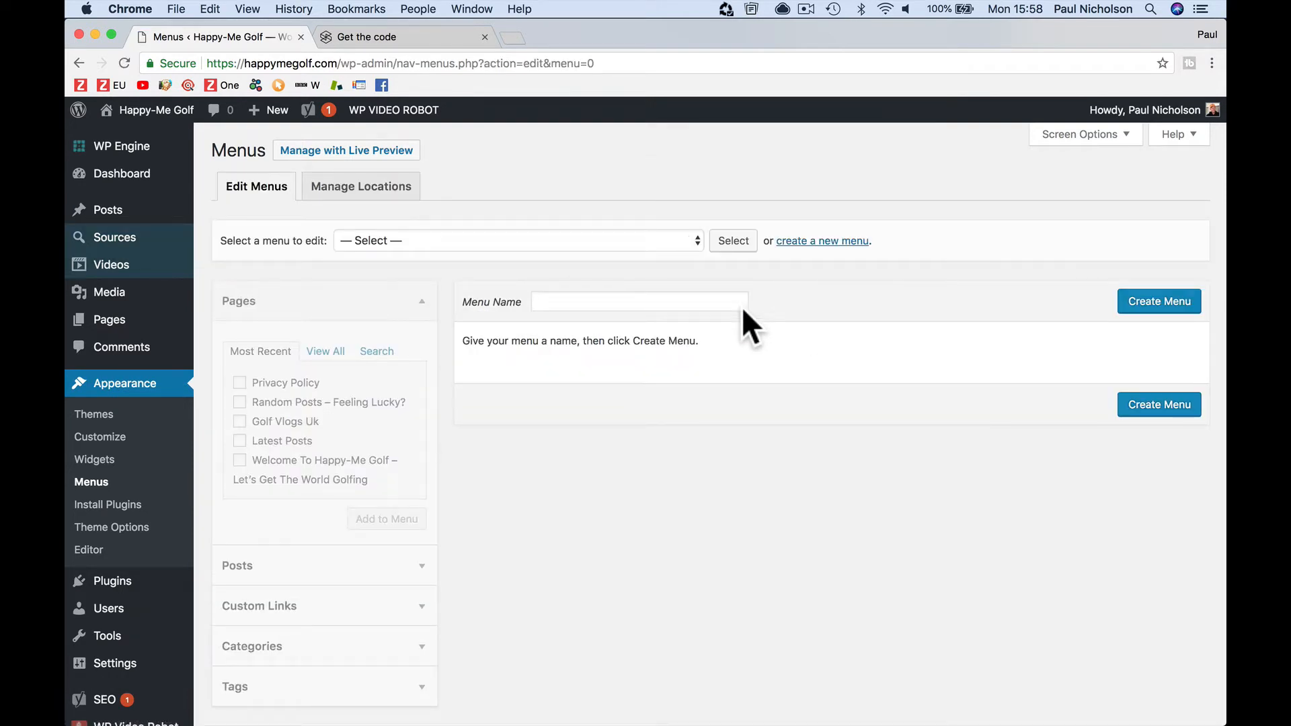
left_click(517, 241)
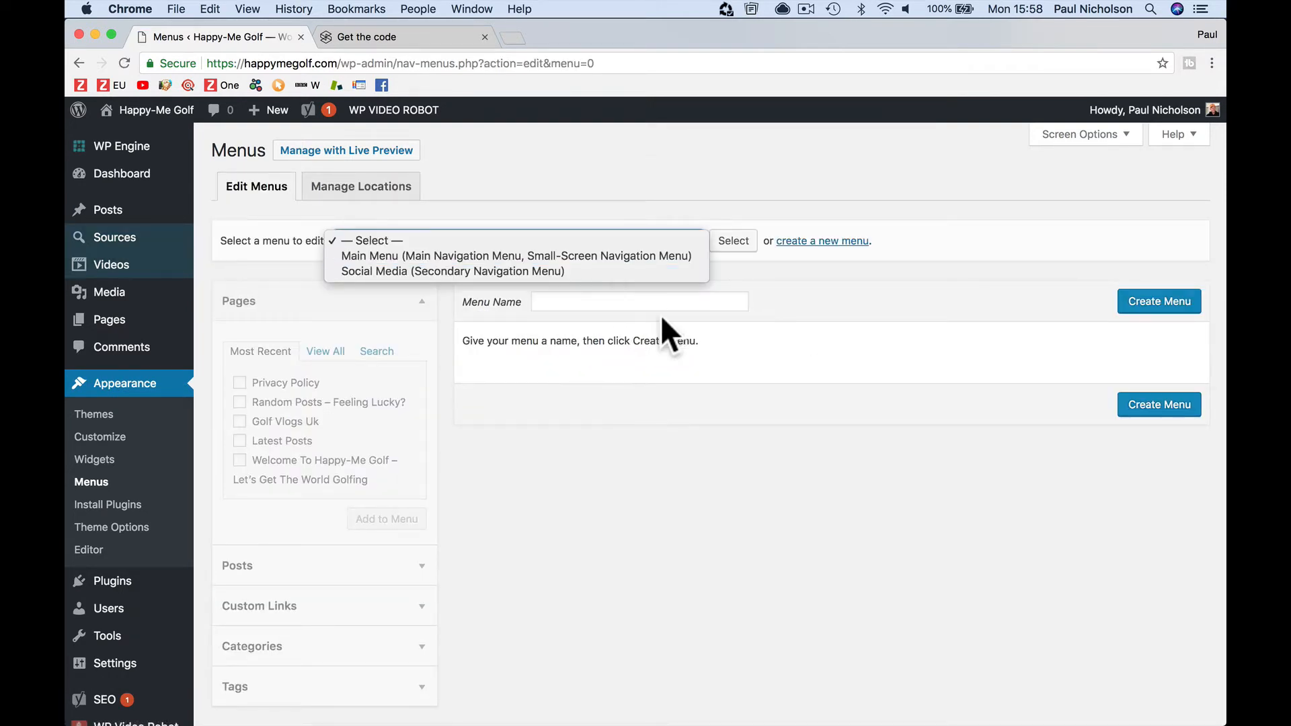
type("Foor")
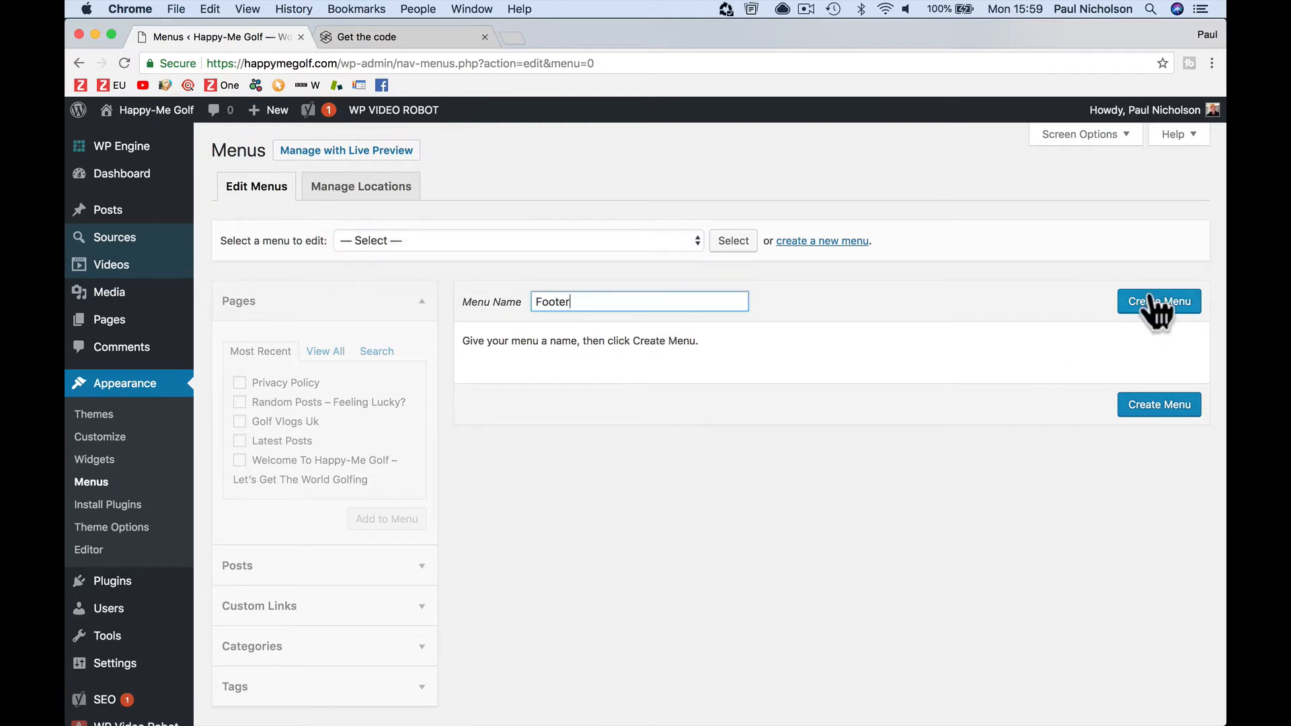
left_click(1158, 300)
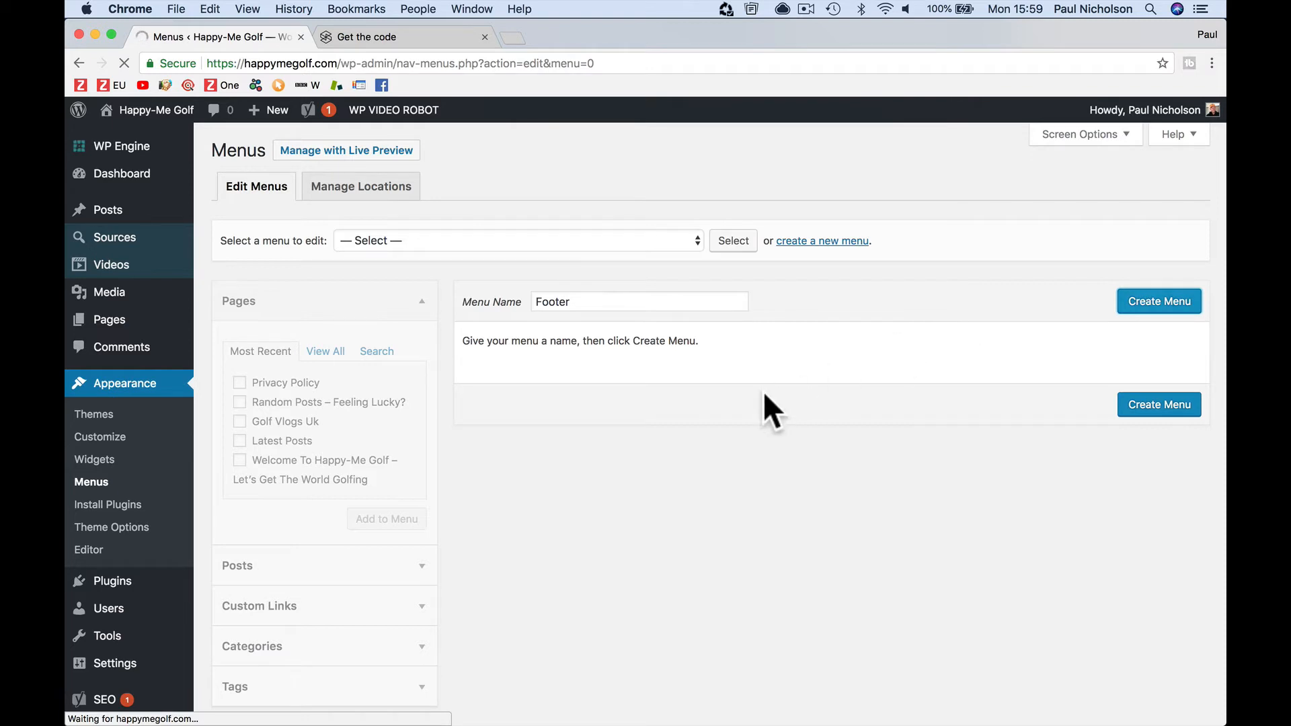
mouse_move(262, 411)
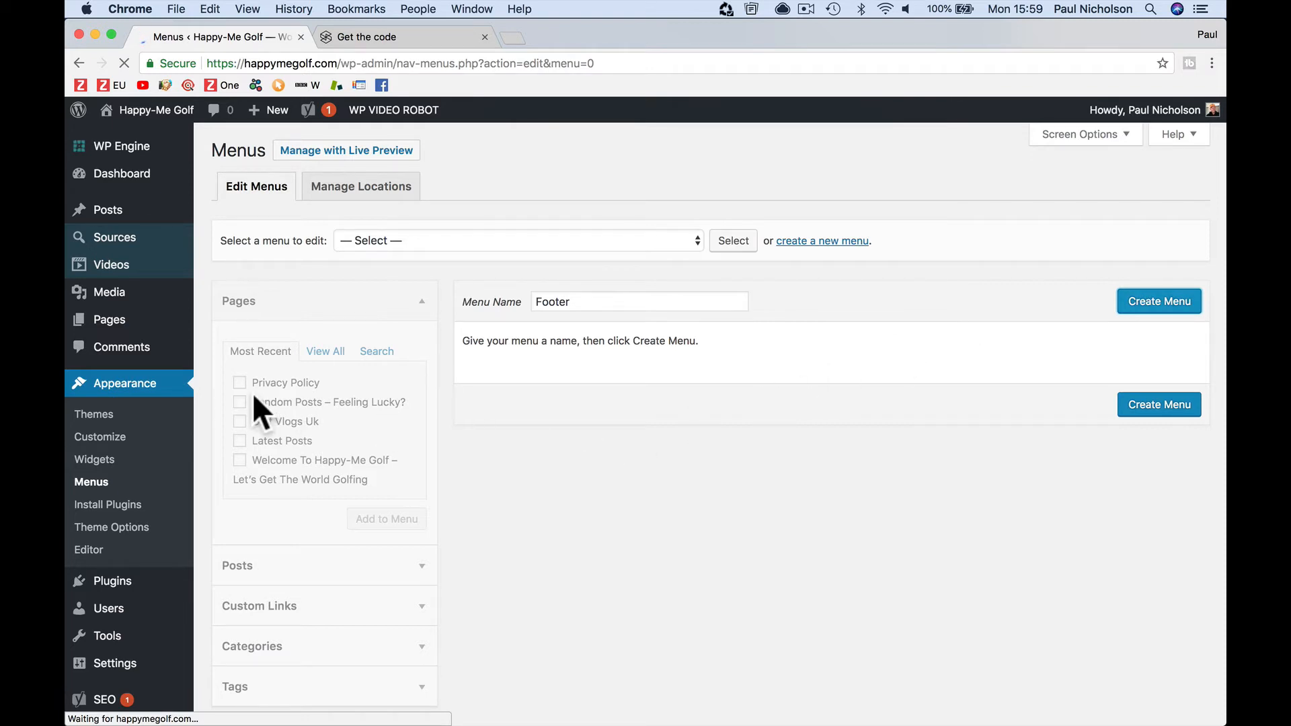
left_click(1159, 301)
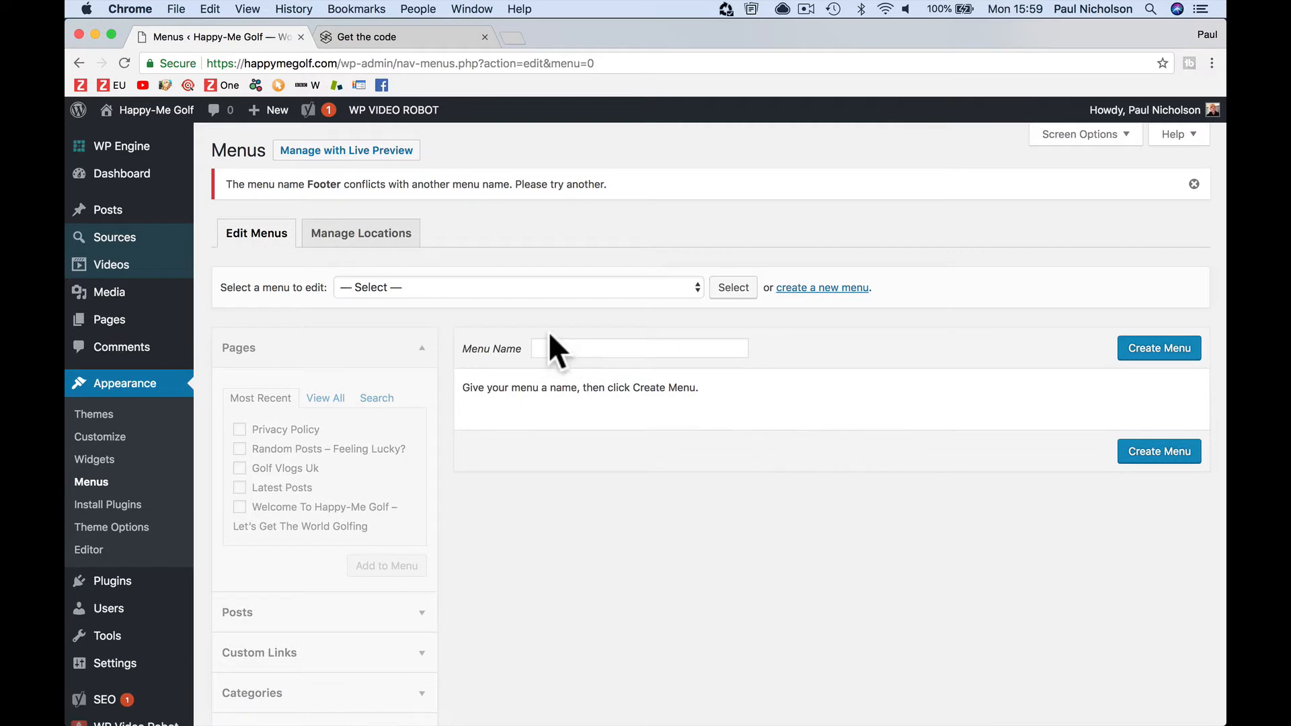
left_click(516, 286)
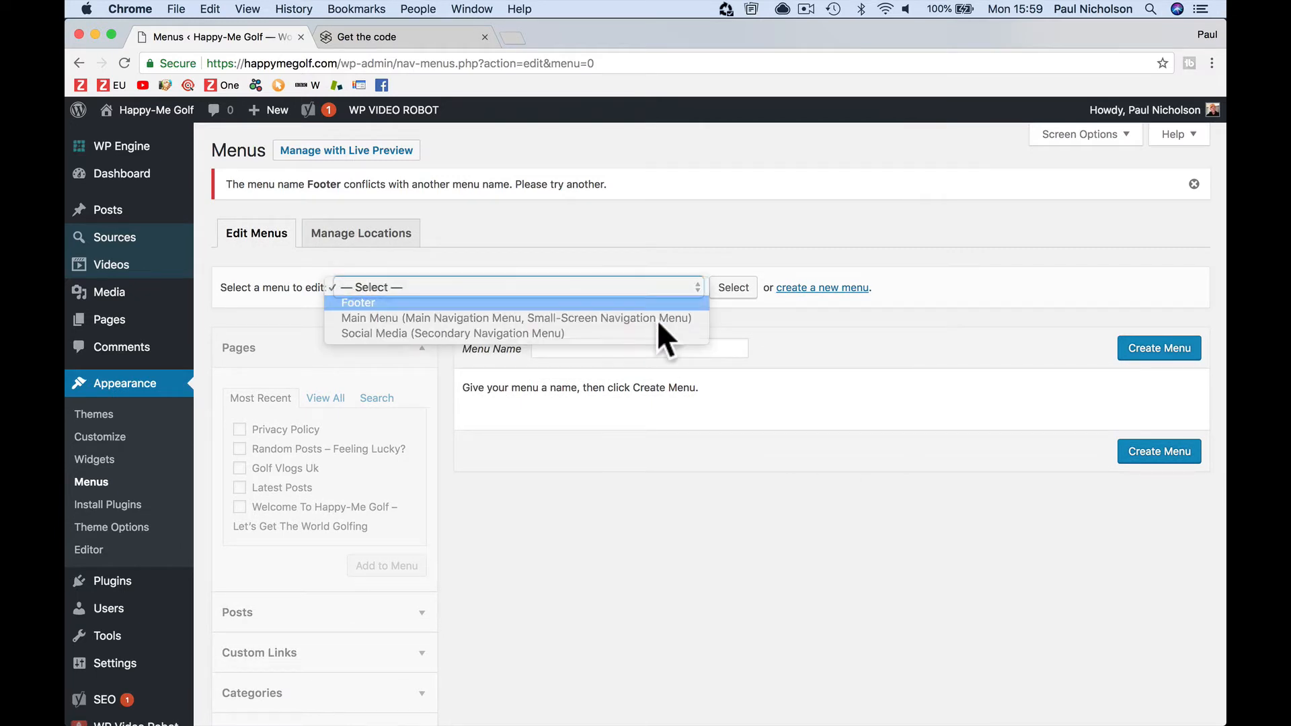
left_click(357, 301)
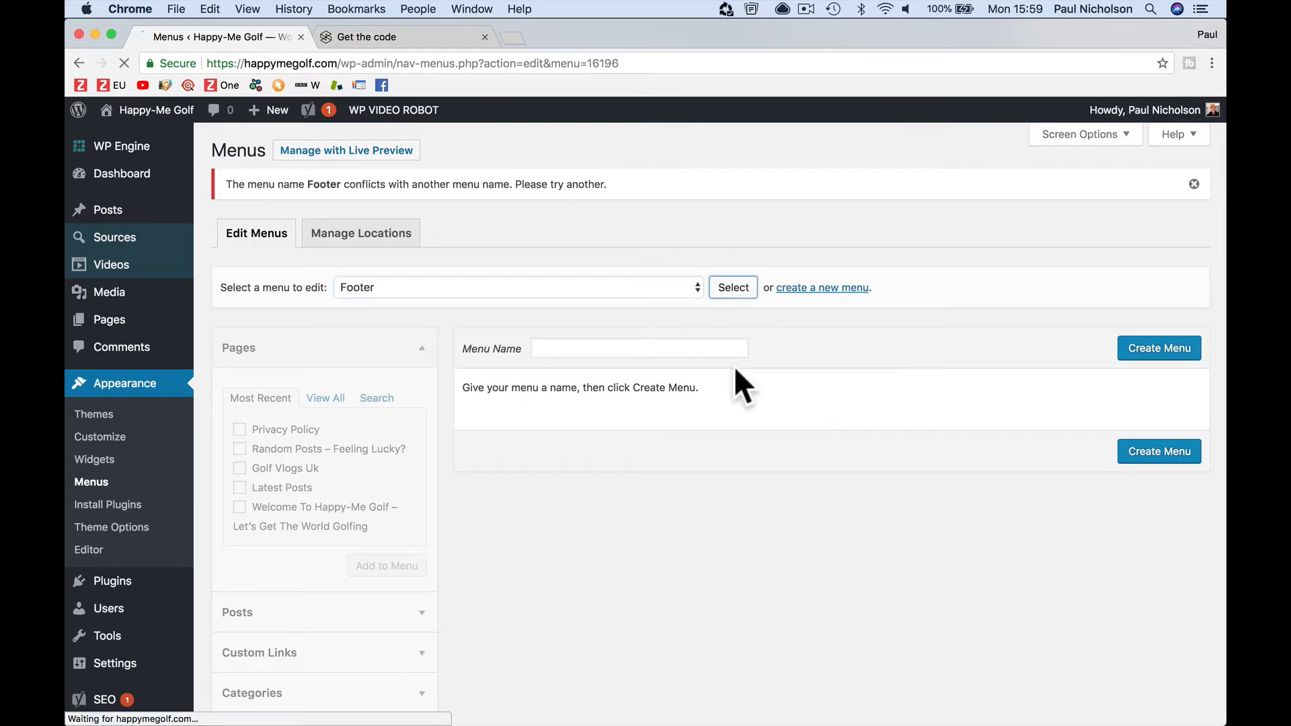
- Add Latest Posts then Privacy Policy to the Footer menu, assign Footer Navigation, and save
left_click(731, 286)
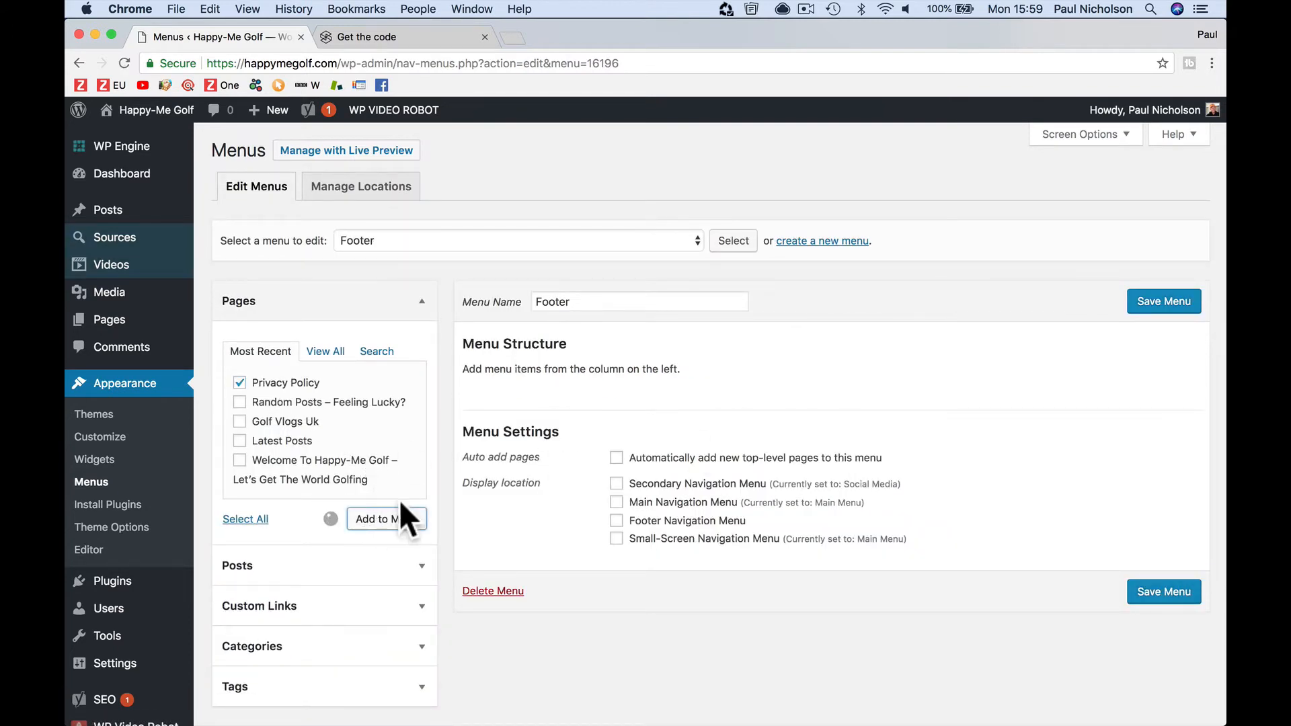
left_click(386, 518)
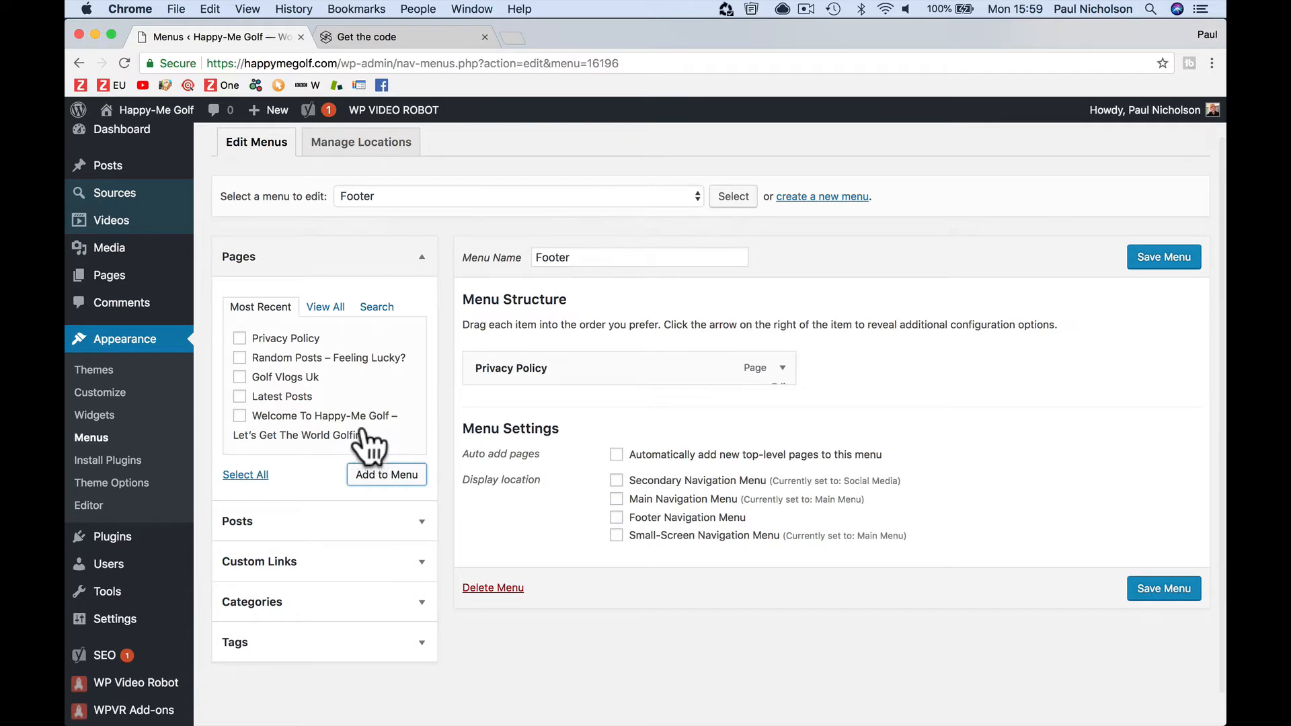
mouse_move(324, 422)
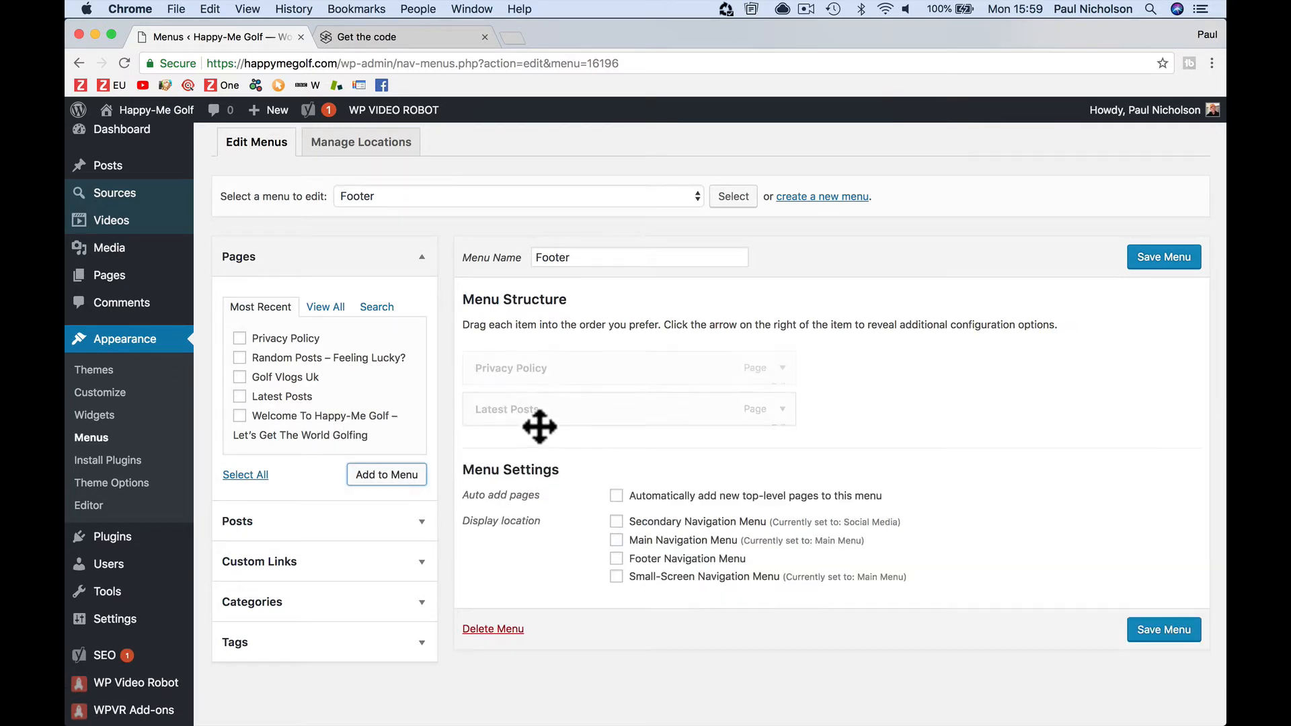
left_click_drag(540, 410, 539, 368)
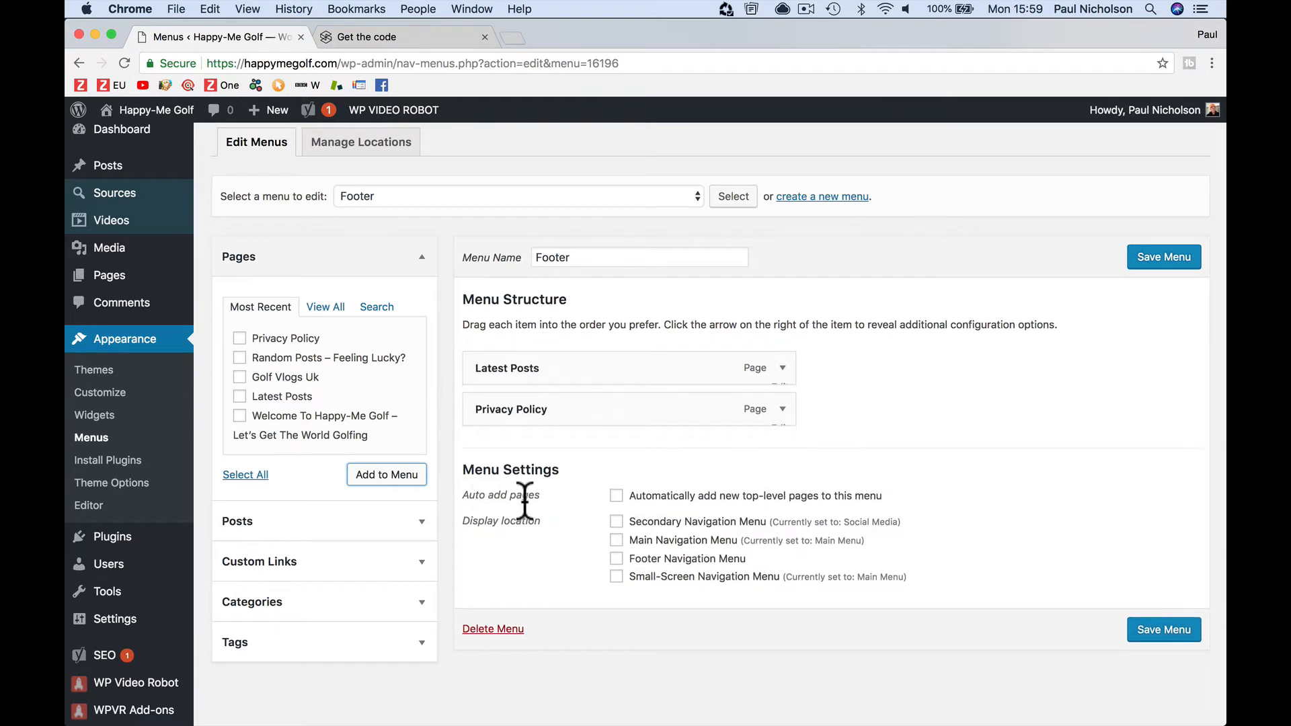
left_click(616, 558)
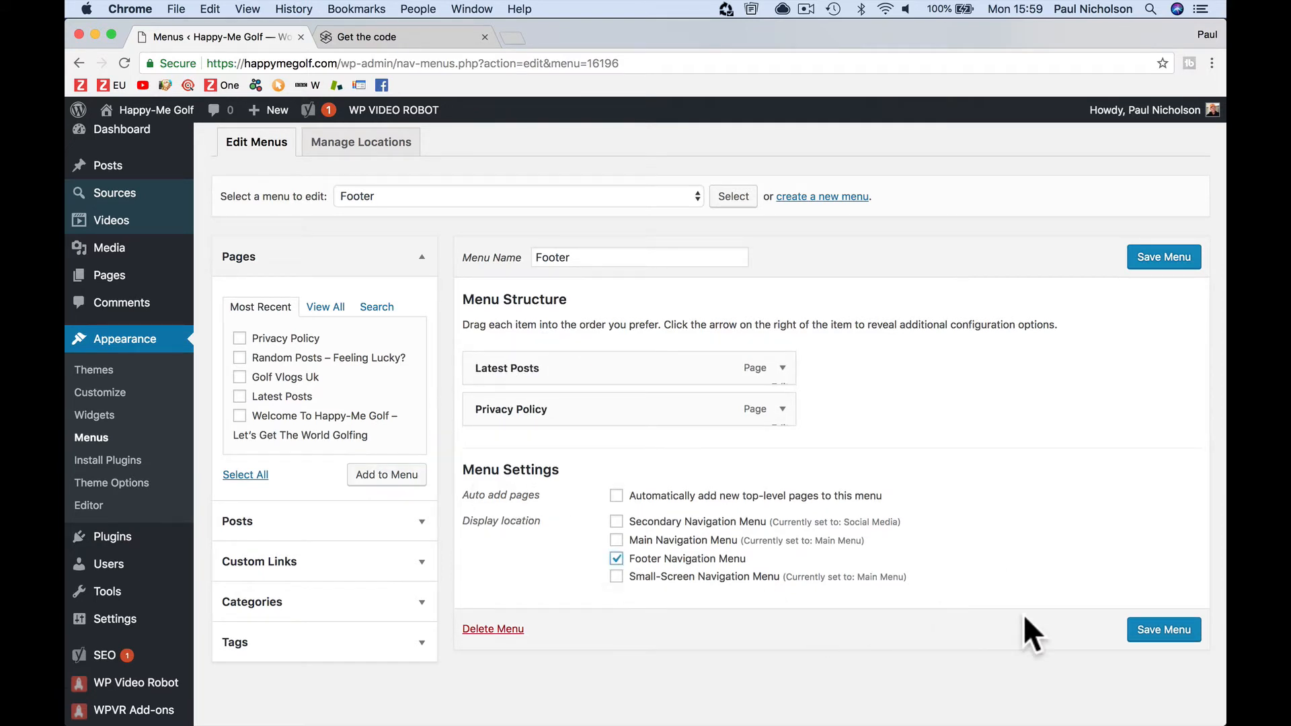
left_click(1163, 630)
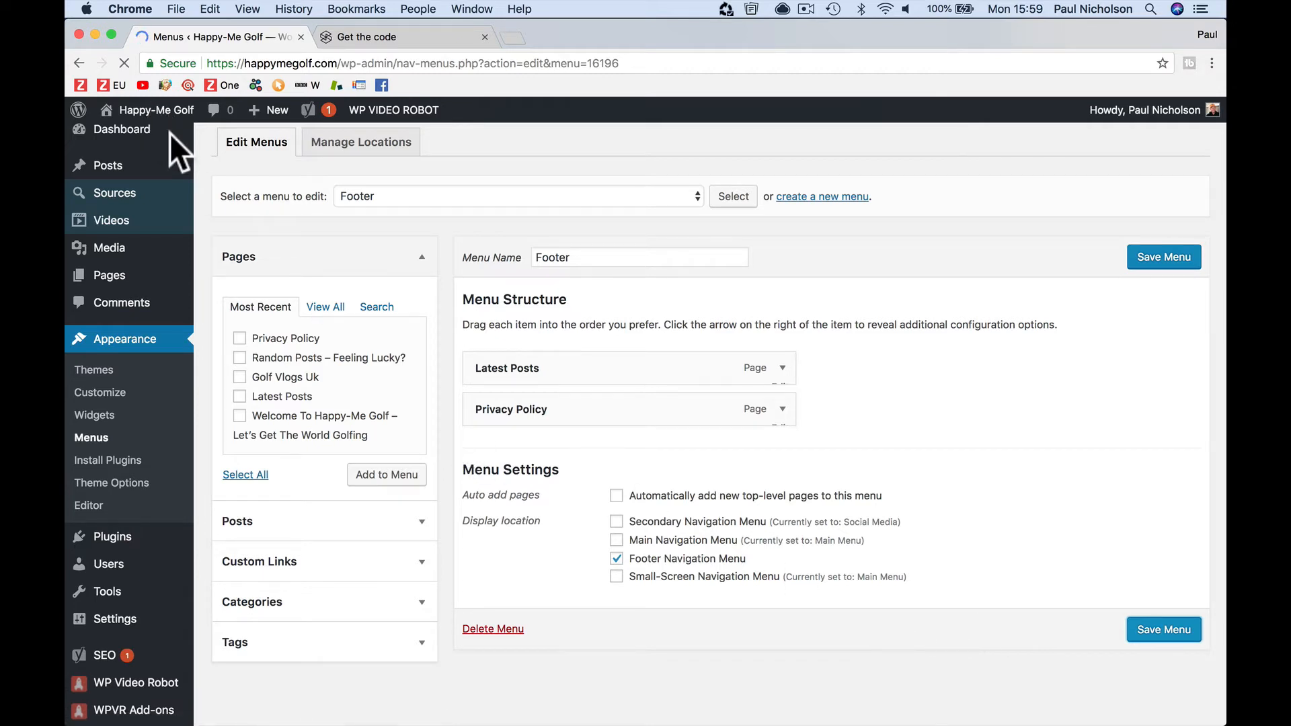
- Open the live Happy-Me Golf site from the admin bar and scroll down to the footer
left_click(1162, 257)
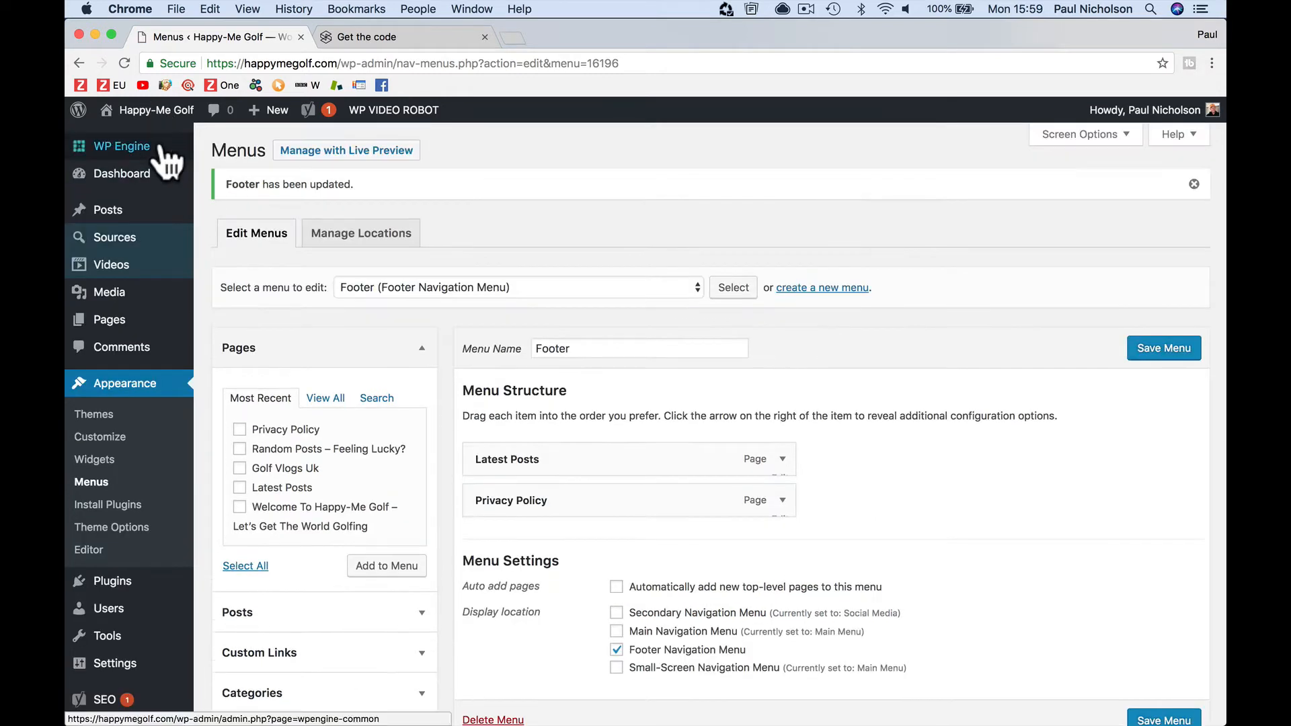
left_click(121, 146)
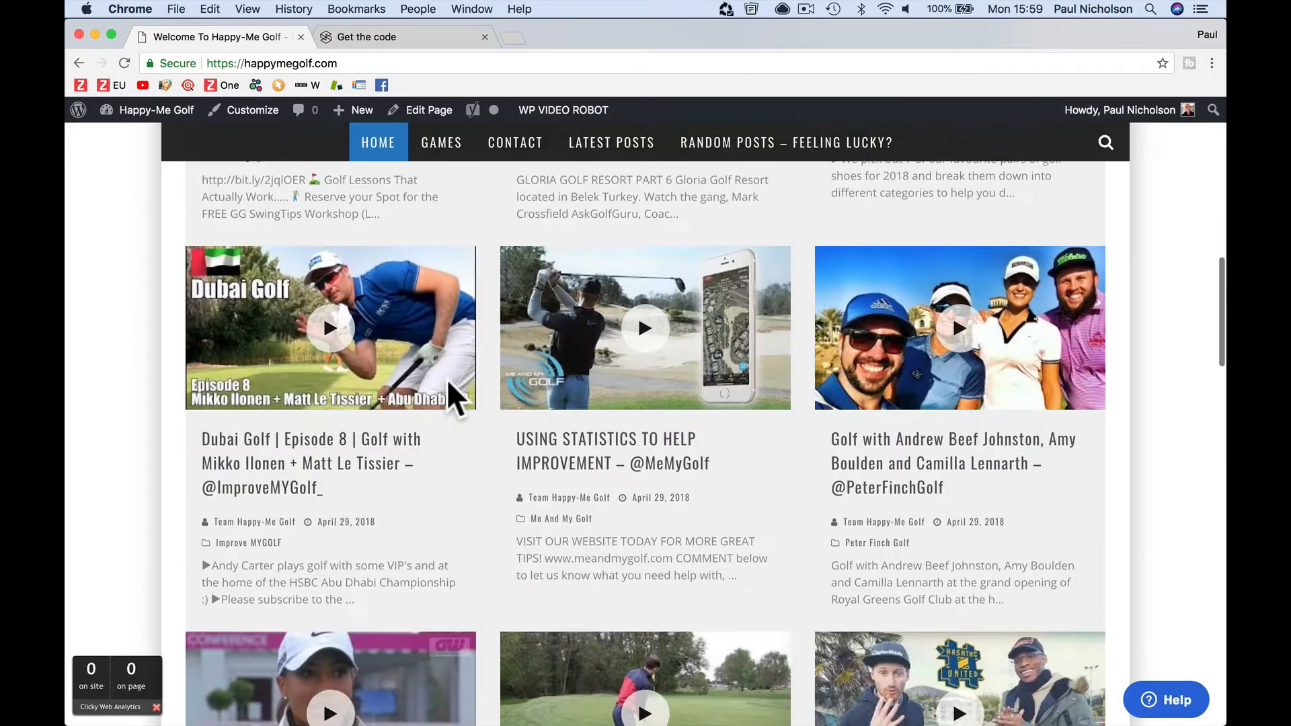
scroll("down", 3)
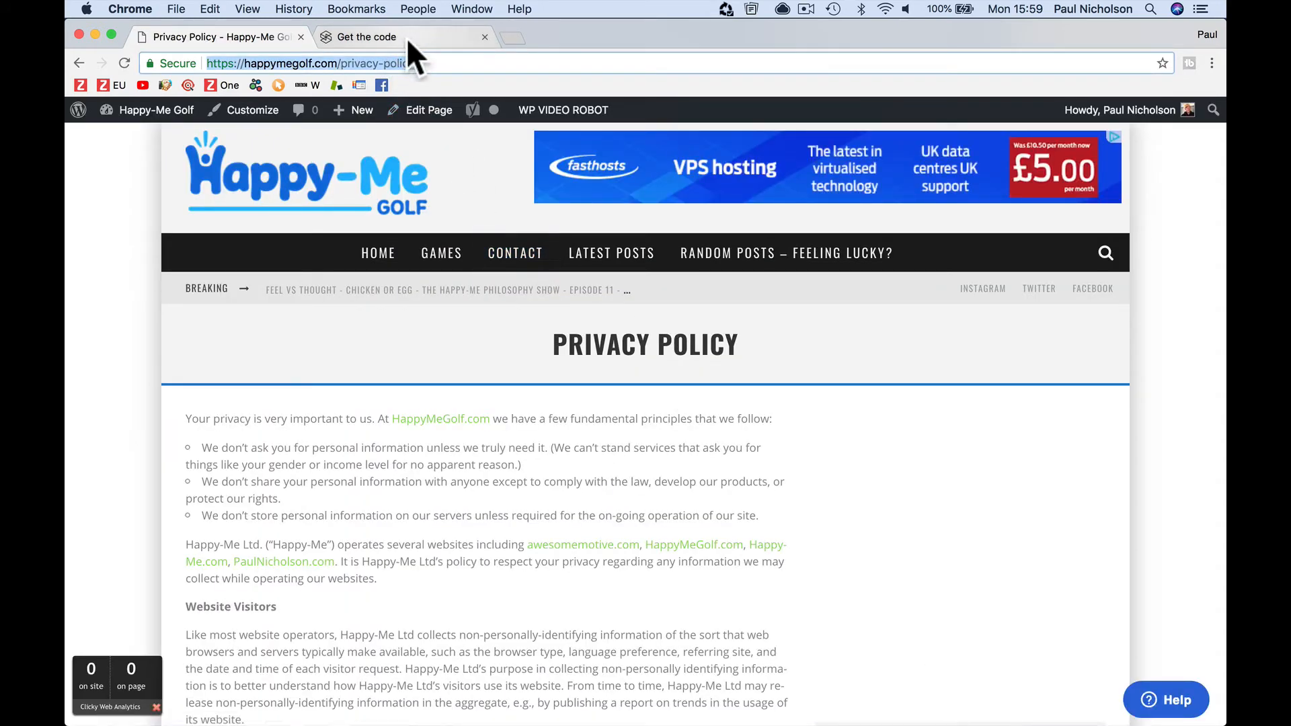
- In the Silktide Cookie Consent wizard, choose a banner theme with a bottom-right corner box
left_click(367, 37)
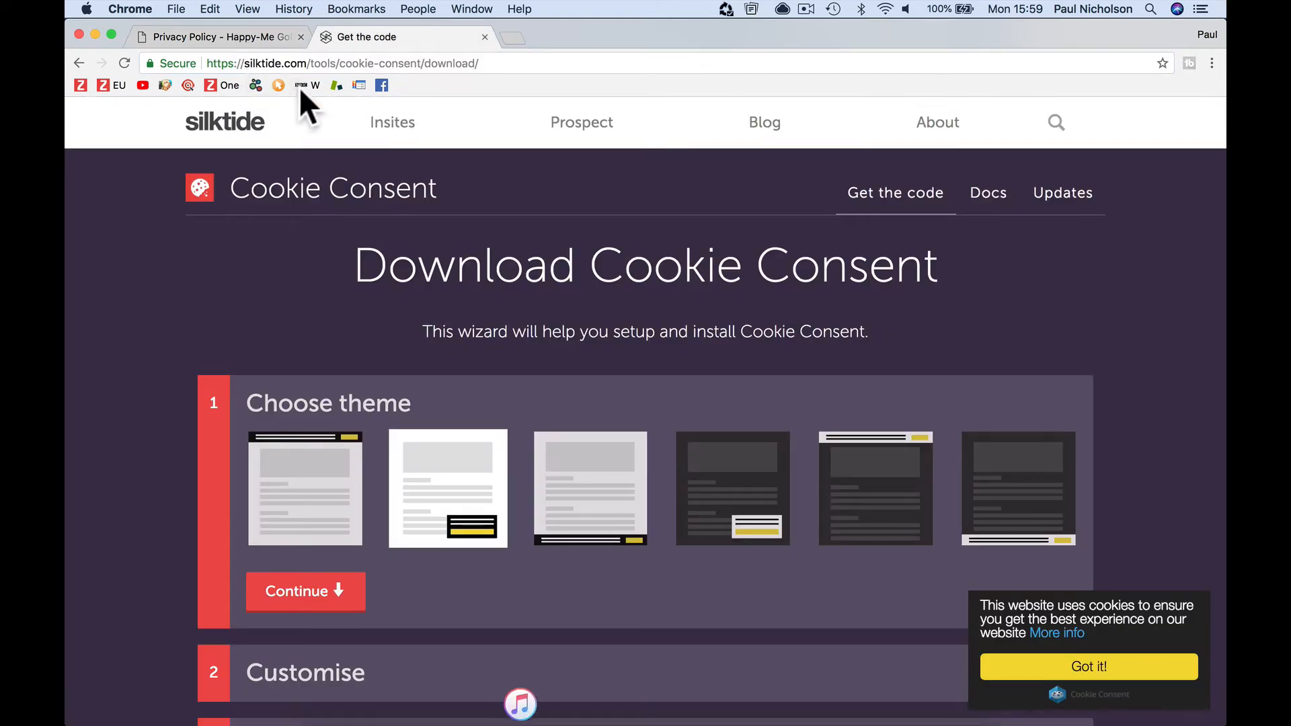
mouse_move(404, 122)
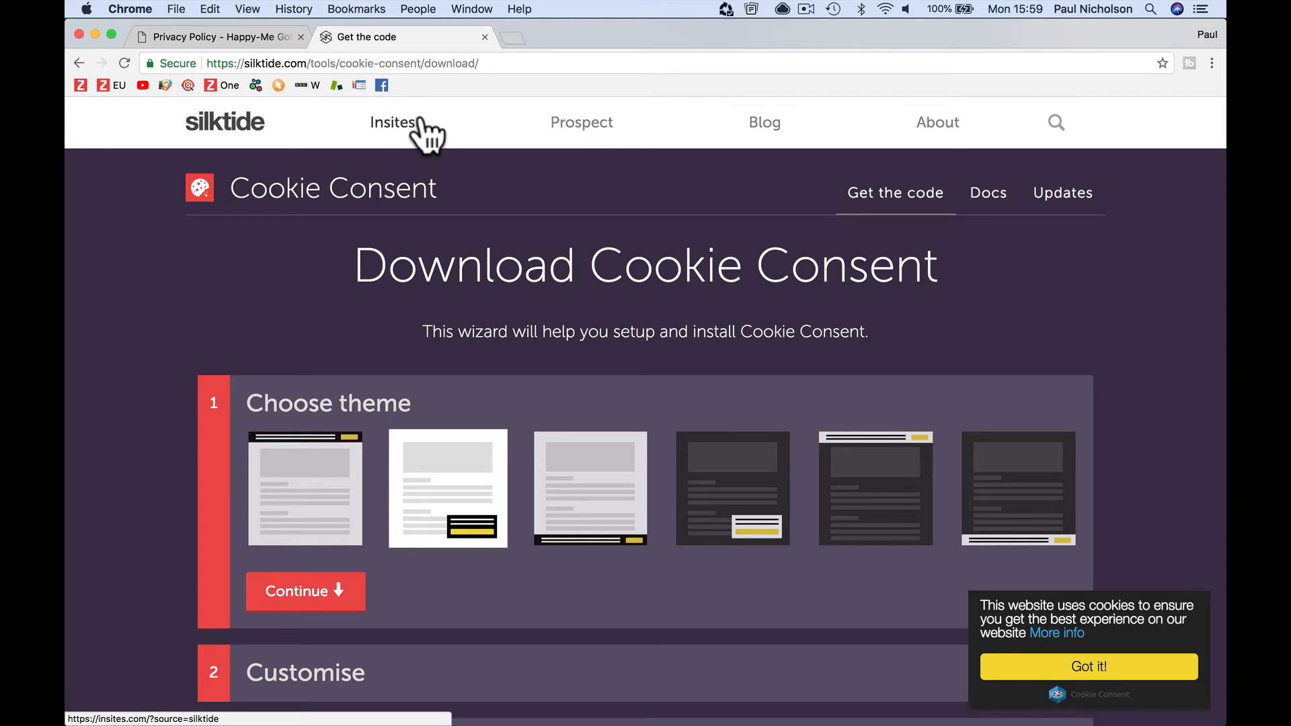
mouse_move(428, 239)
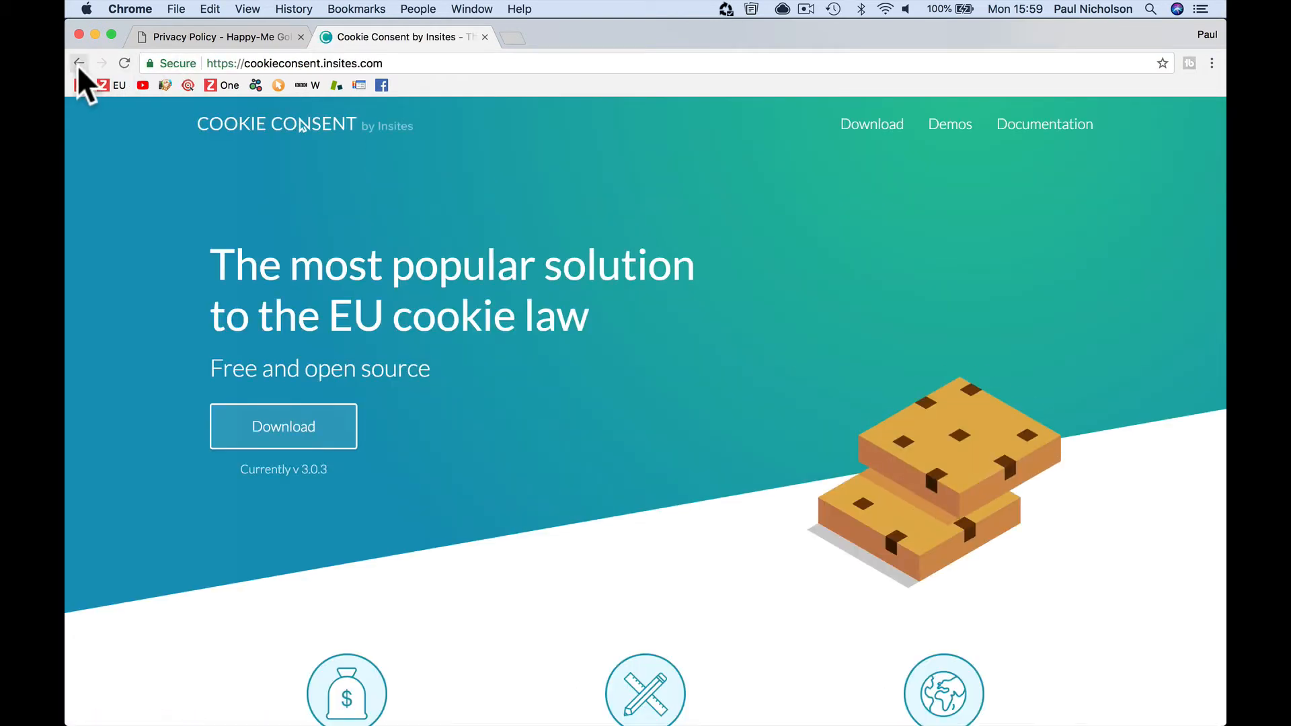
left_click(283, 426)
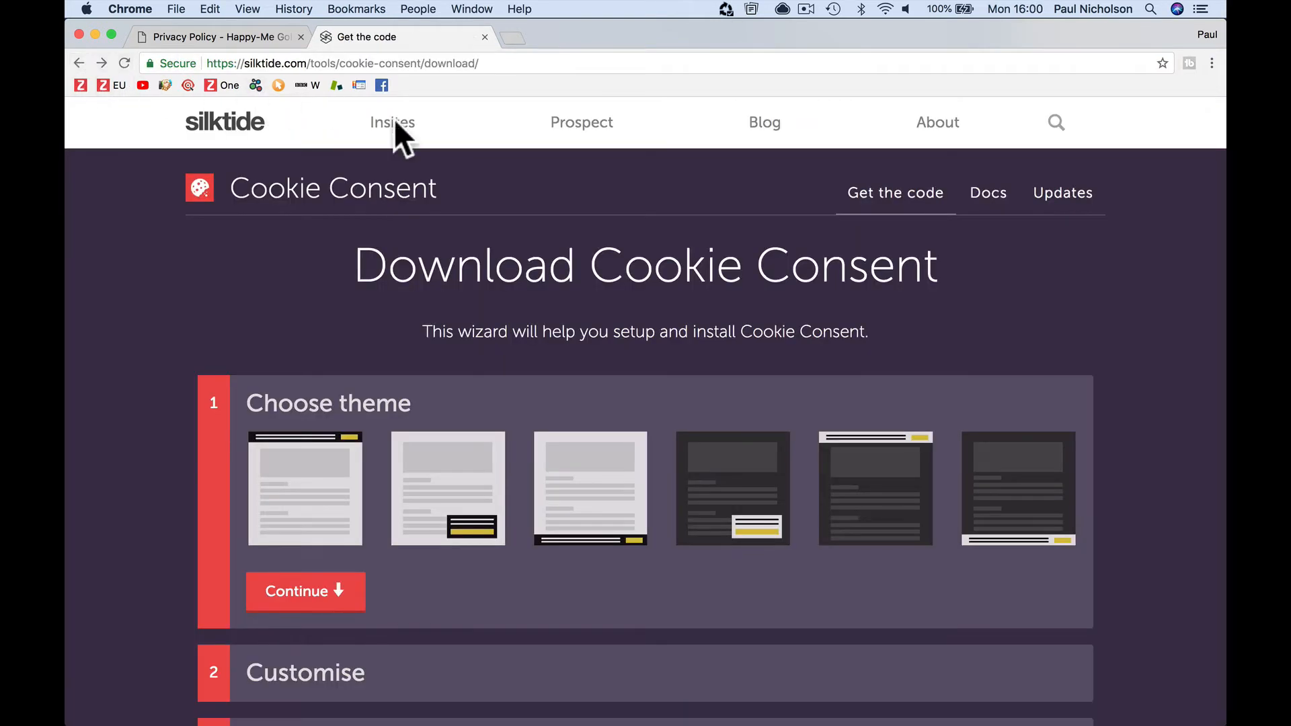
mouse_move(514, 391)
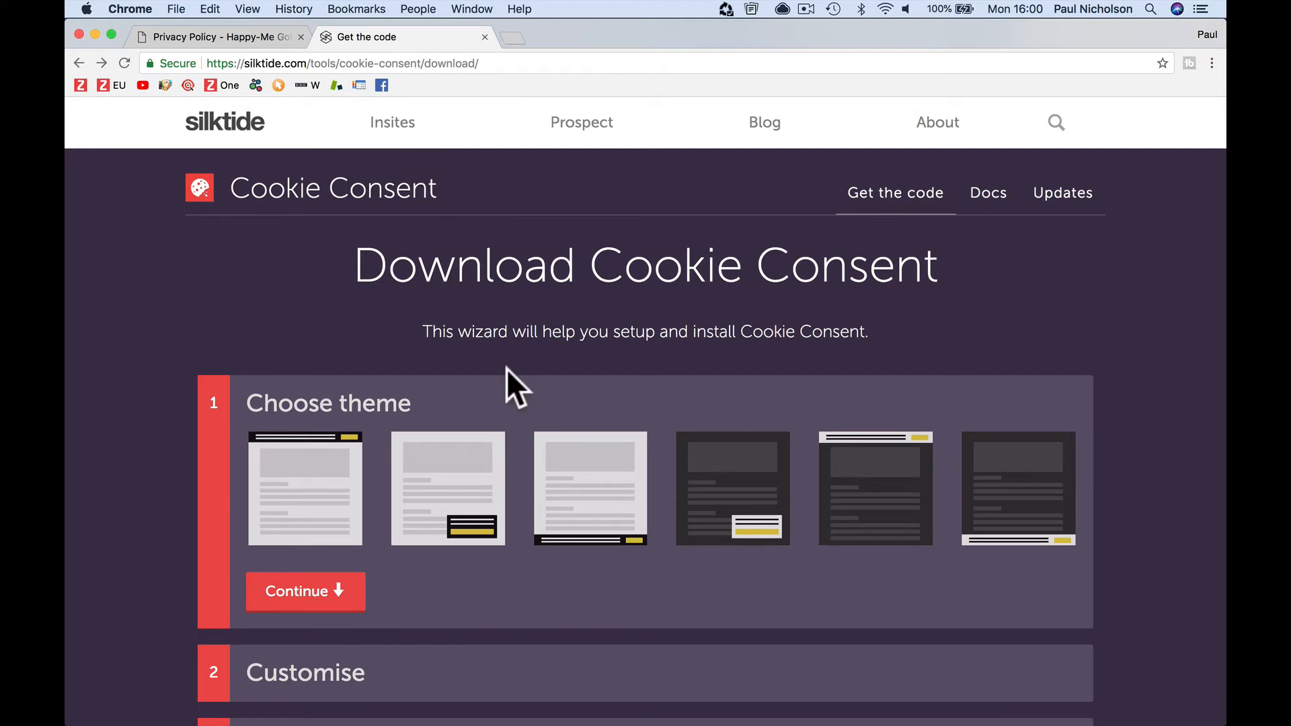
scroll("down", 3)
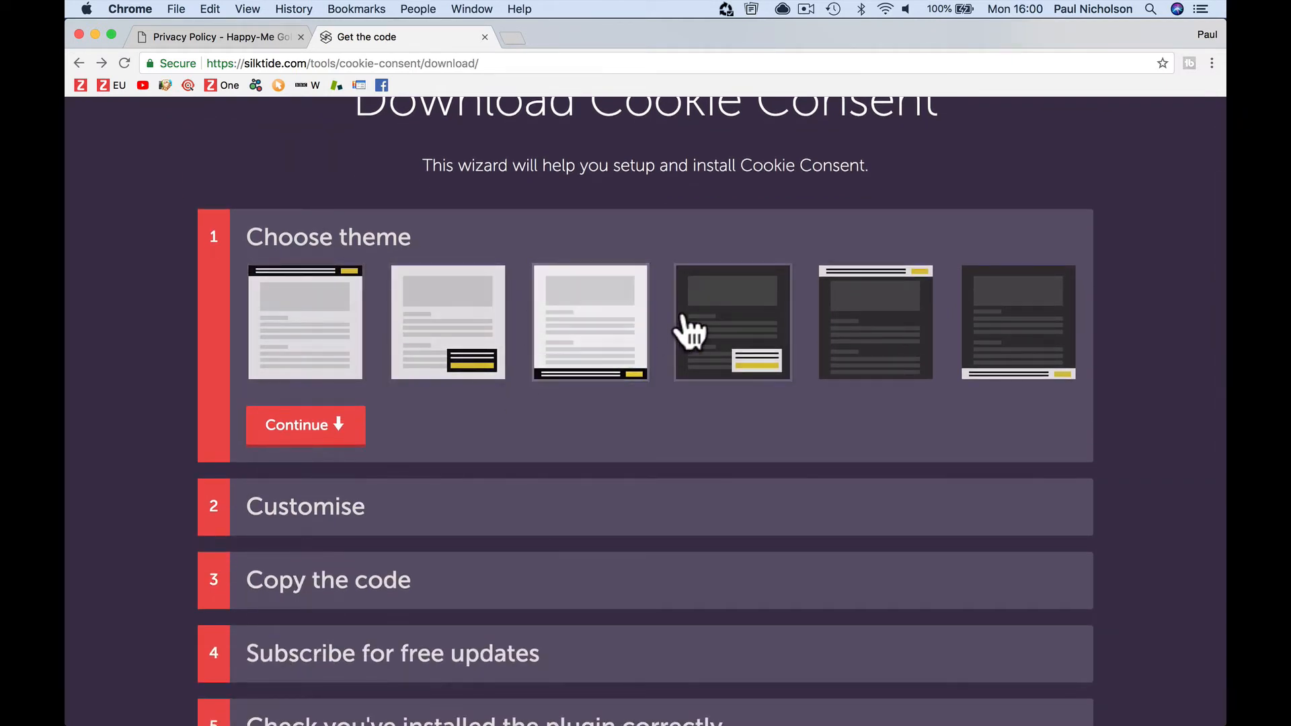
left_click(447, 322)
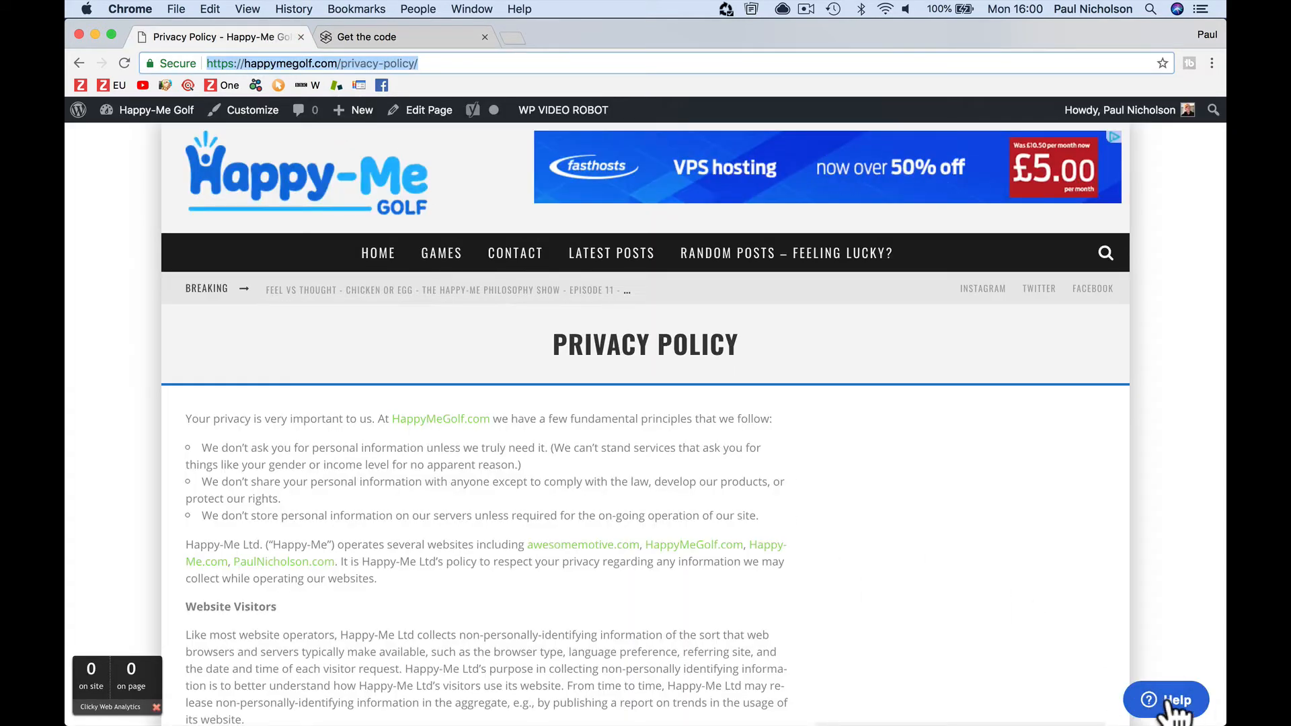
- Copy the privacy policy page URL from Chrome's address bar and return to the wizard
left_click(382, 36)
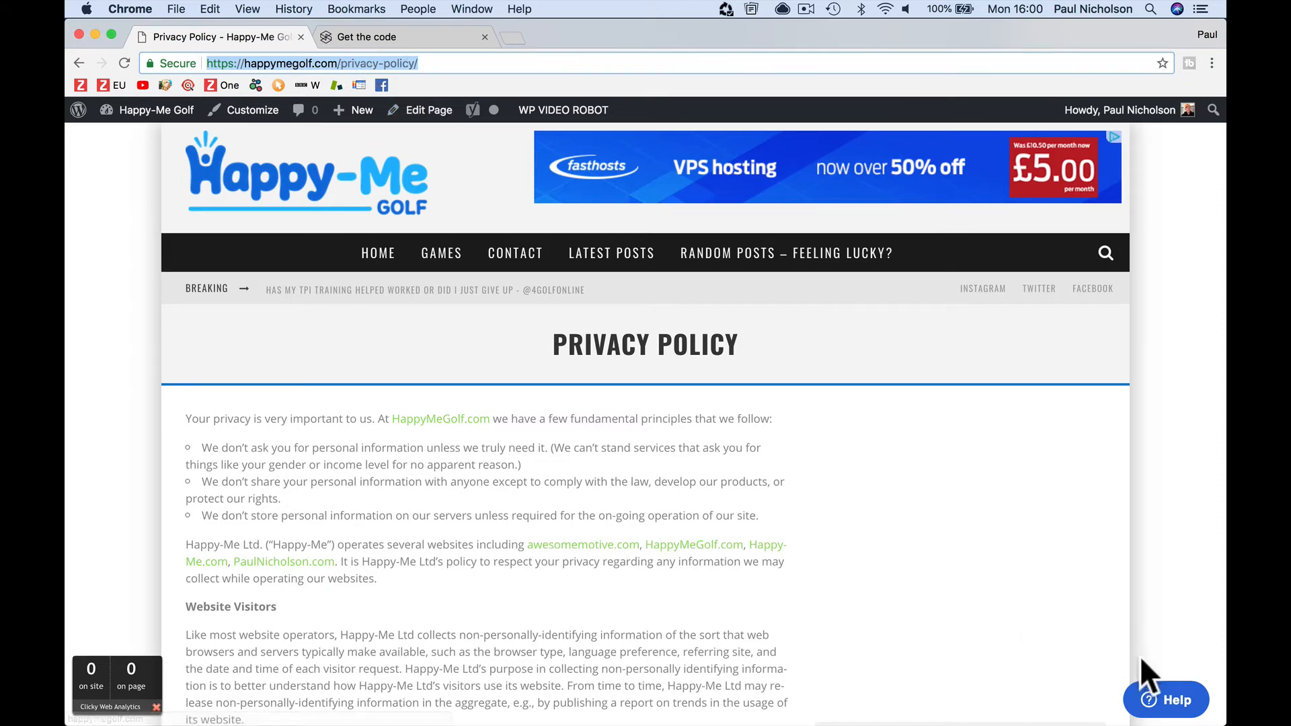
left_click(403, 36)
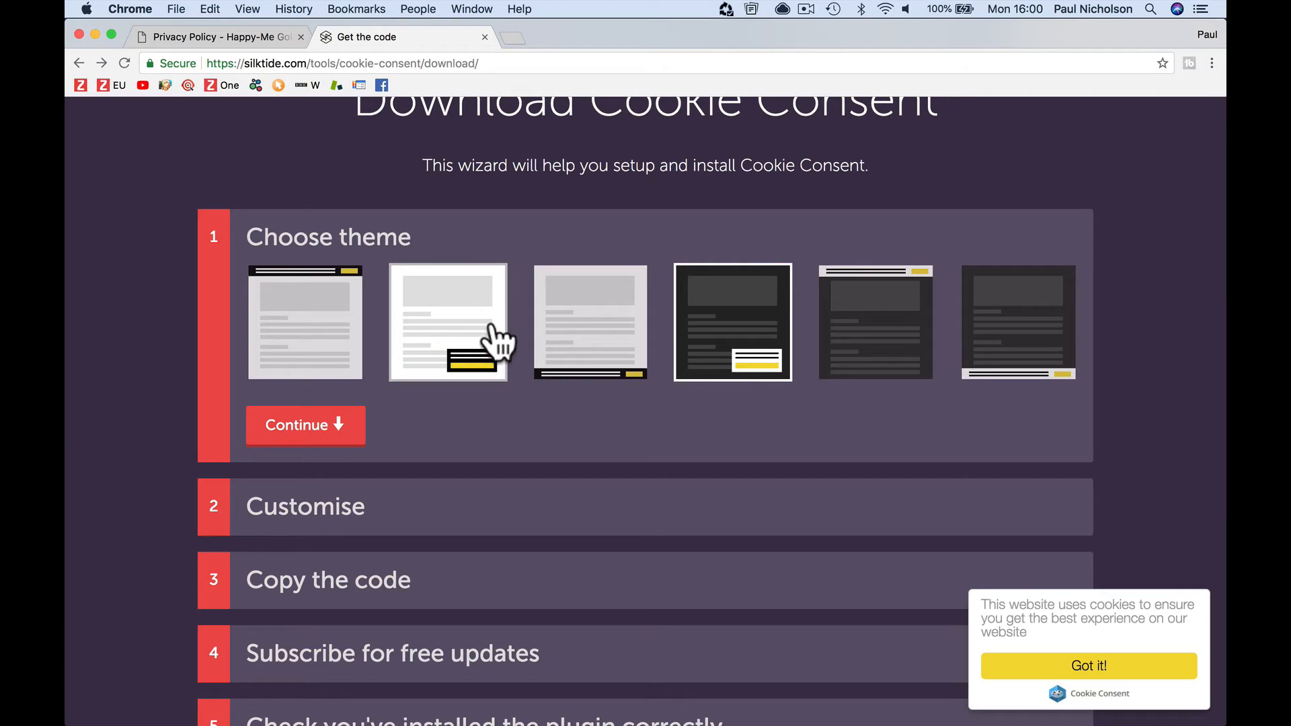
left_click(218, 36)
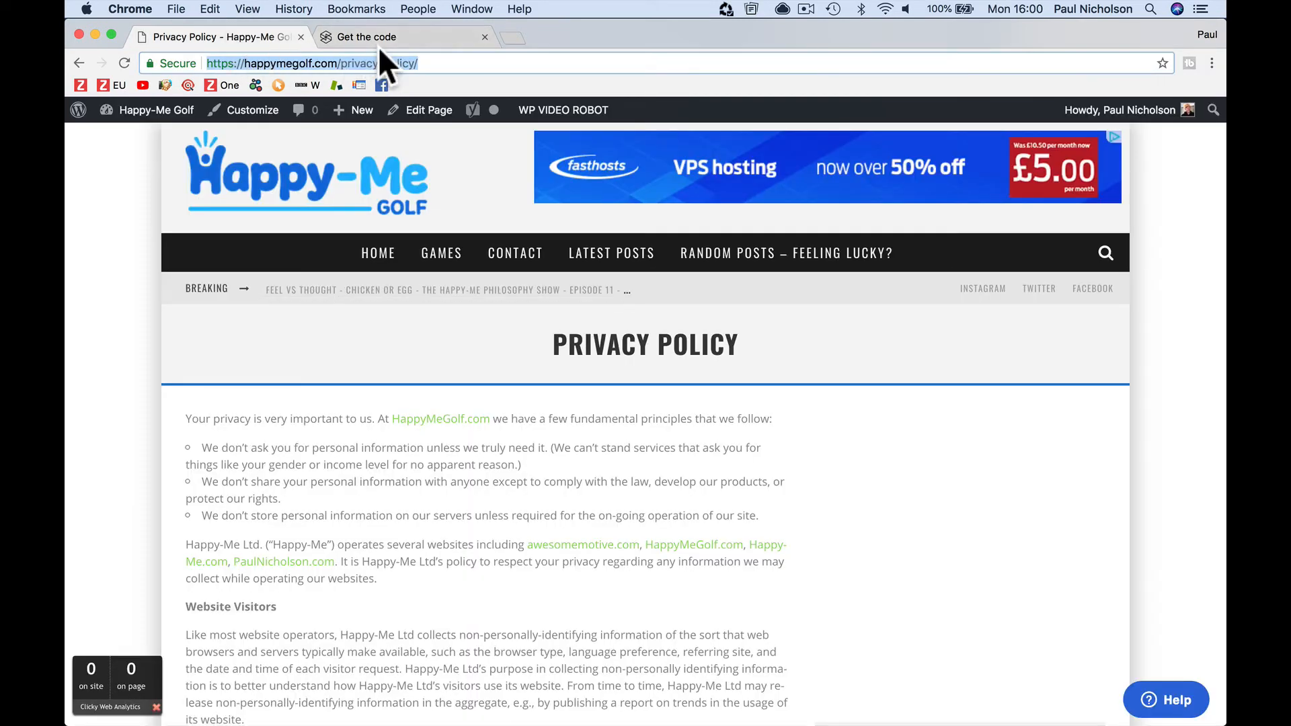
left_click(404, 37)
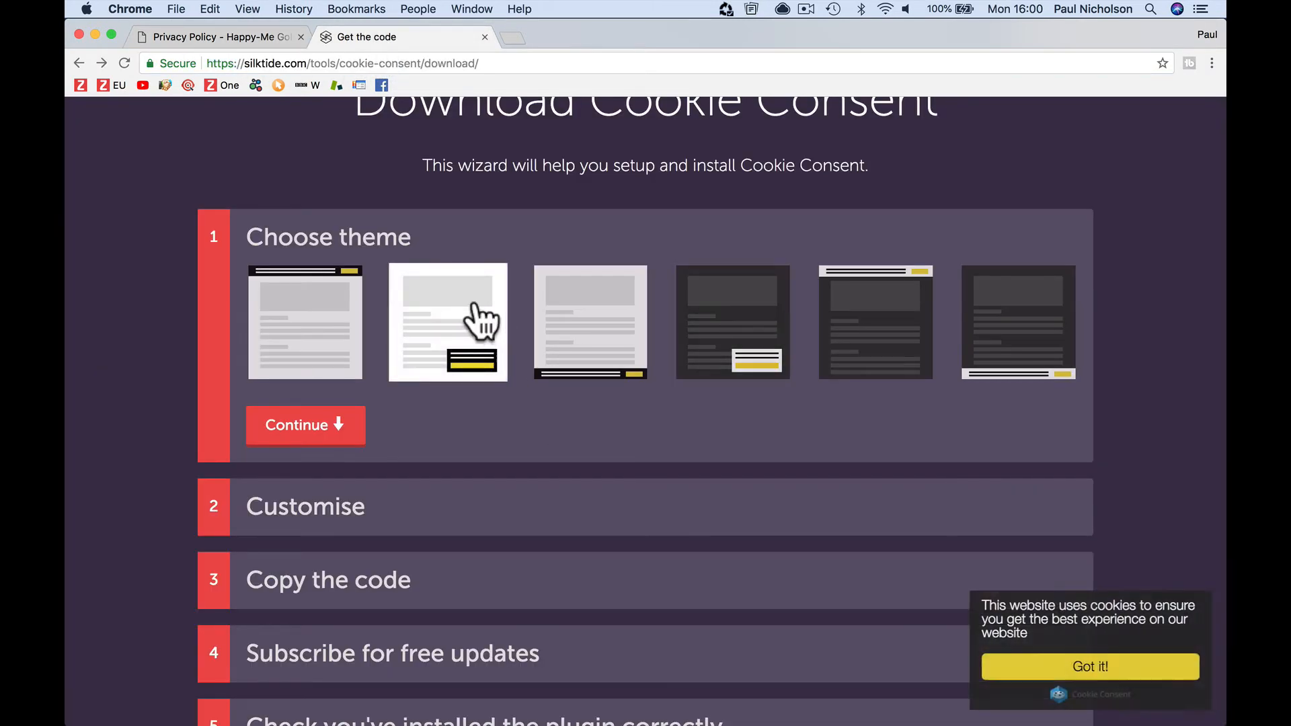
left_click(305, 425)
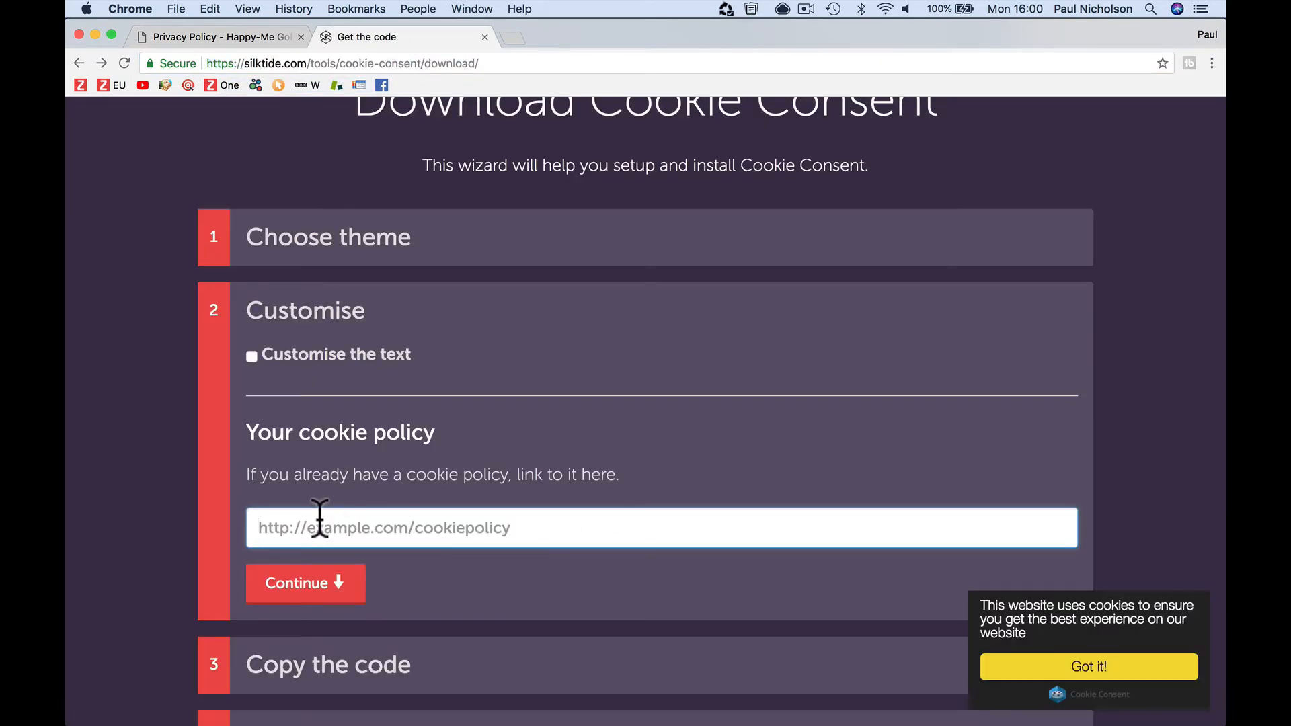
type("https://happymegolf.com/privacy-policy/")
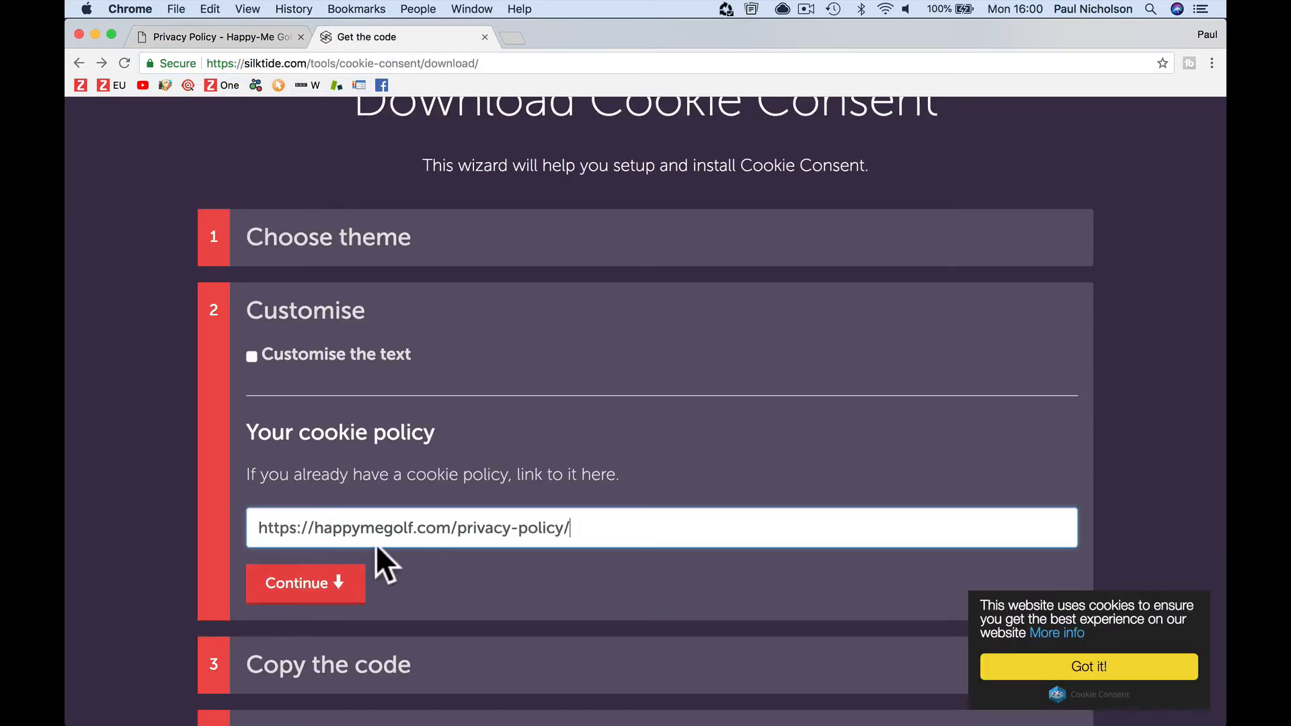
mouse_move(1093, 650)
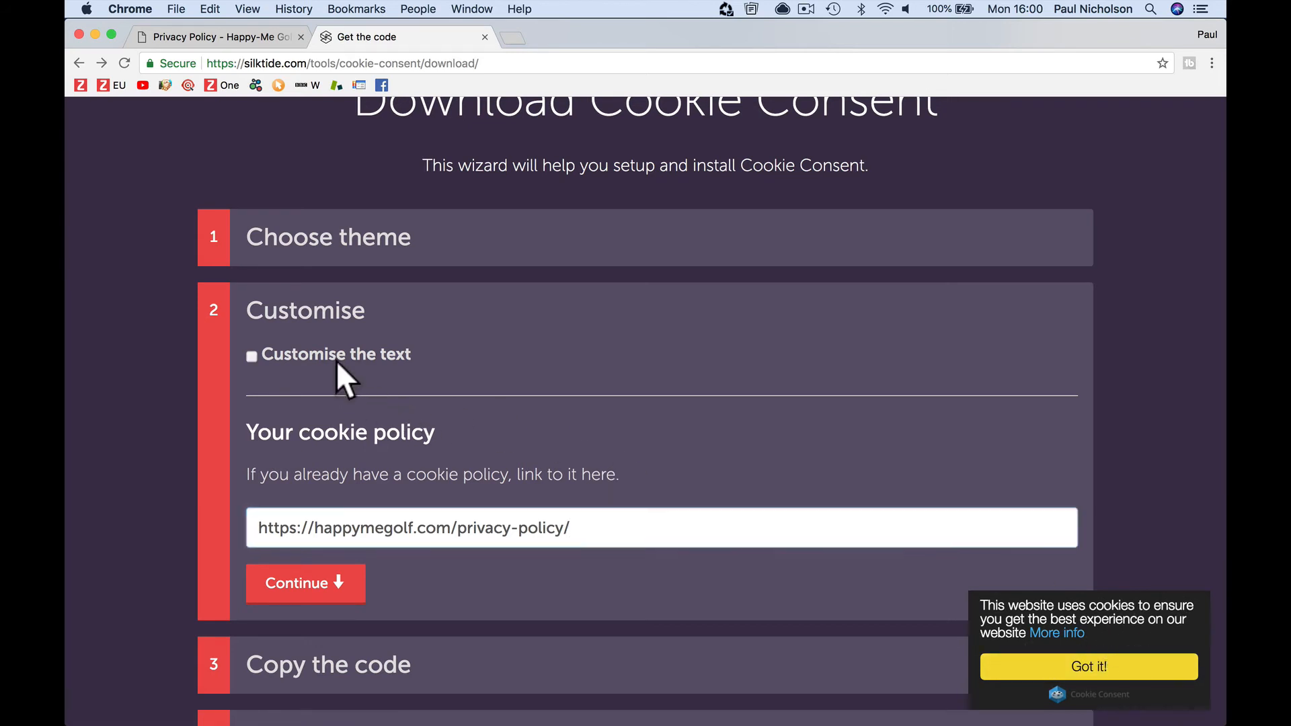
left_click(252, 355)
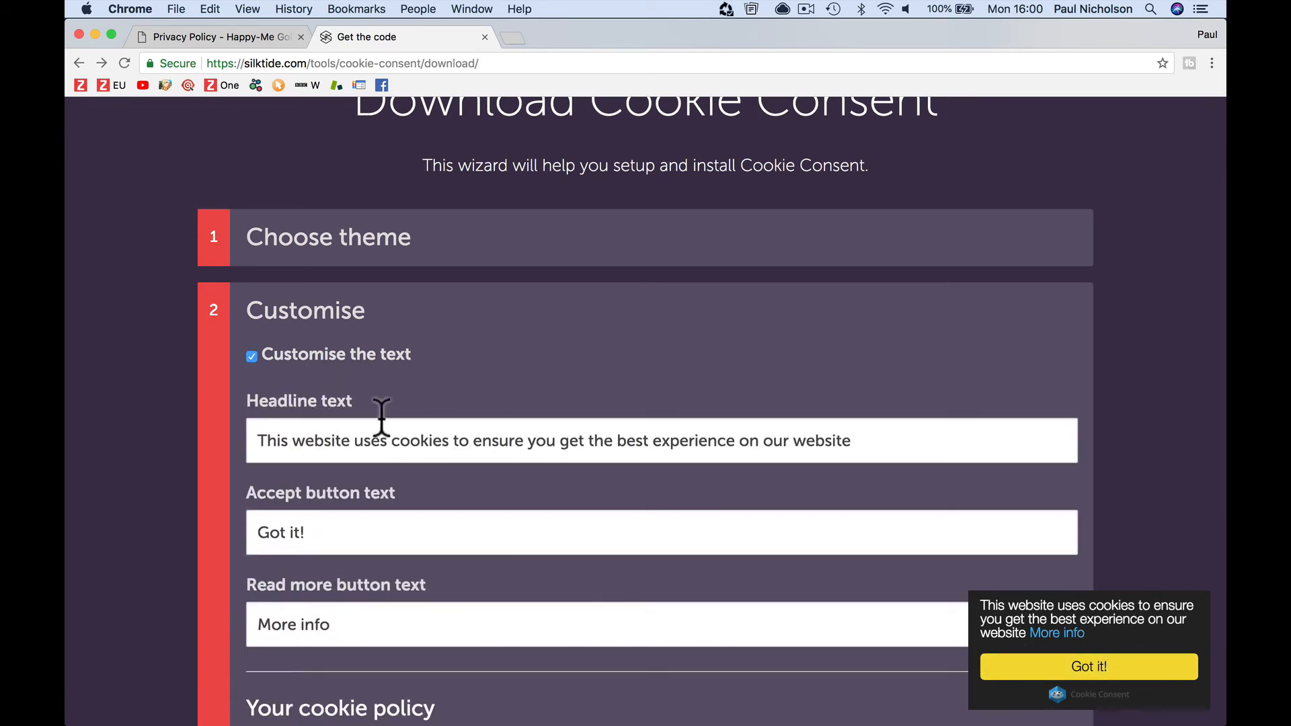
left_click(252, 354)
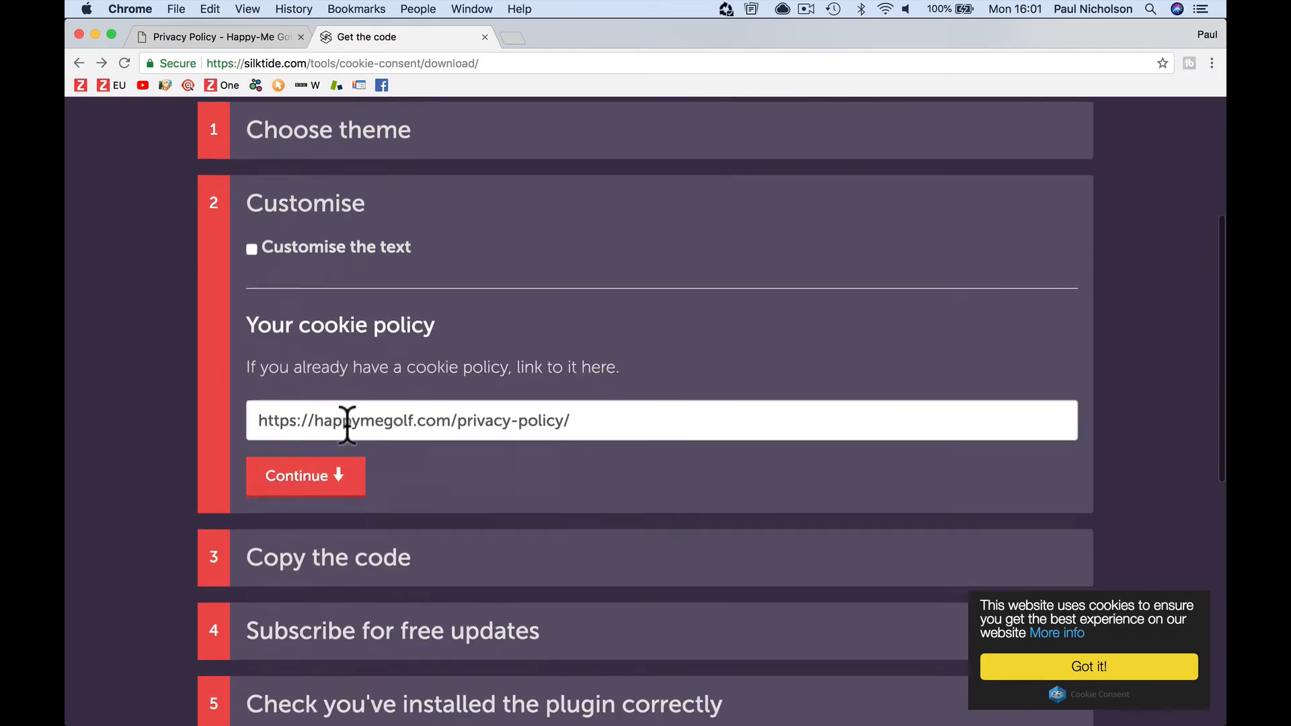
scroll("down", 3)
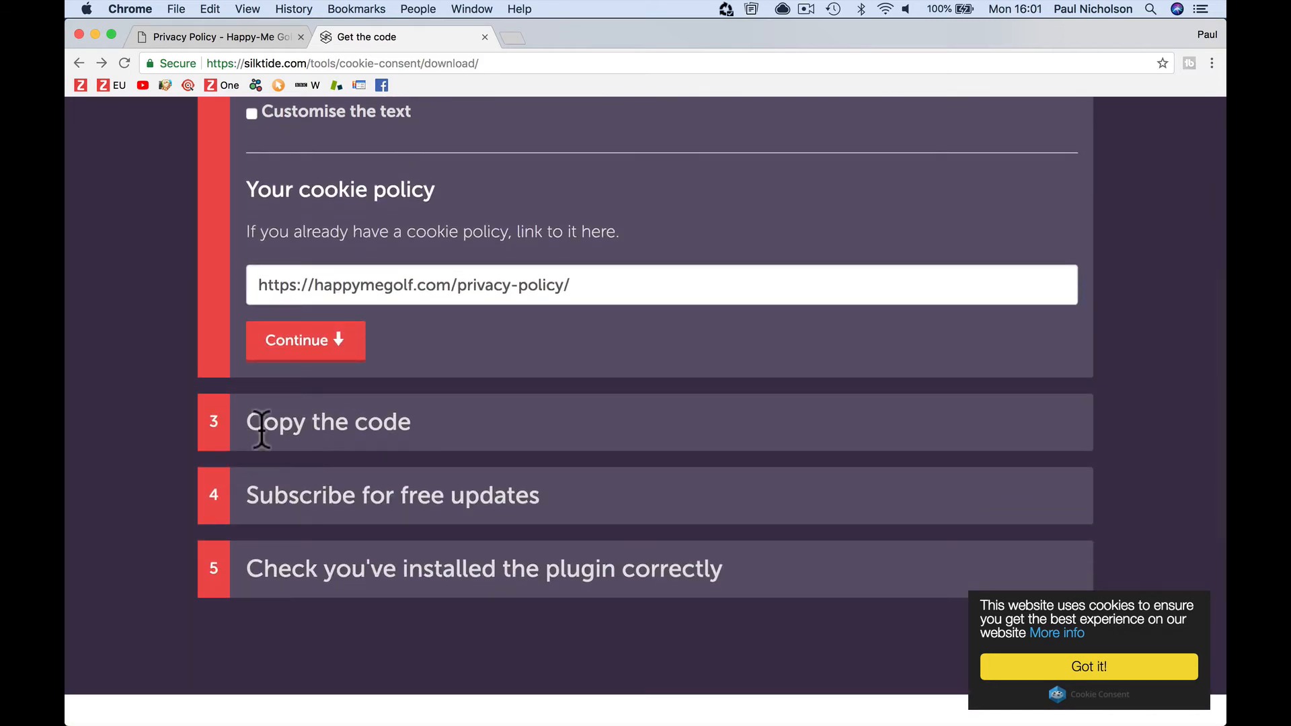
left_click(304, 340)
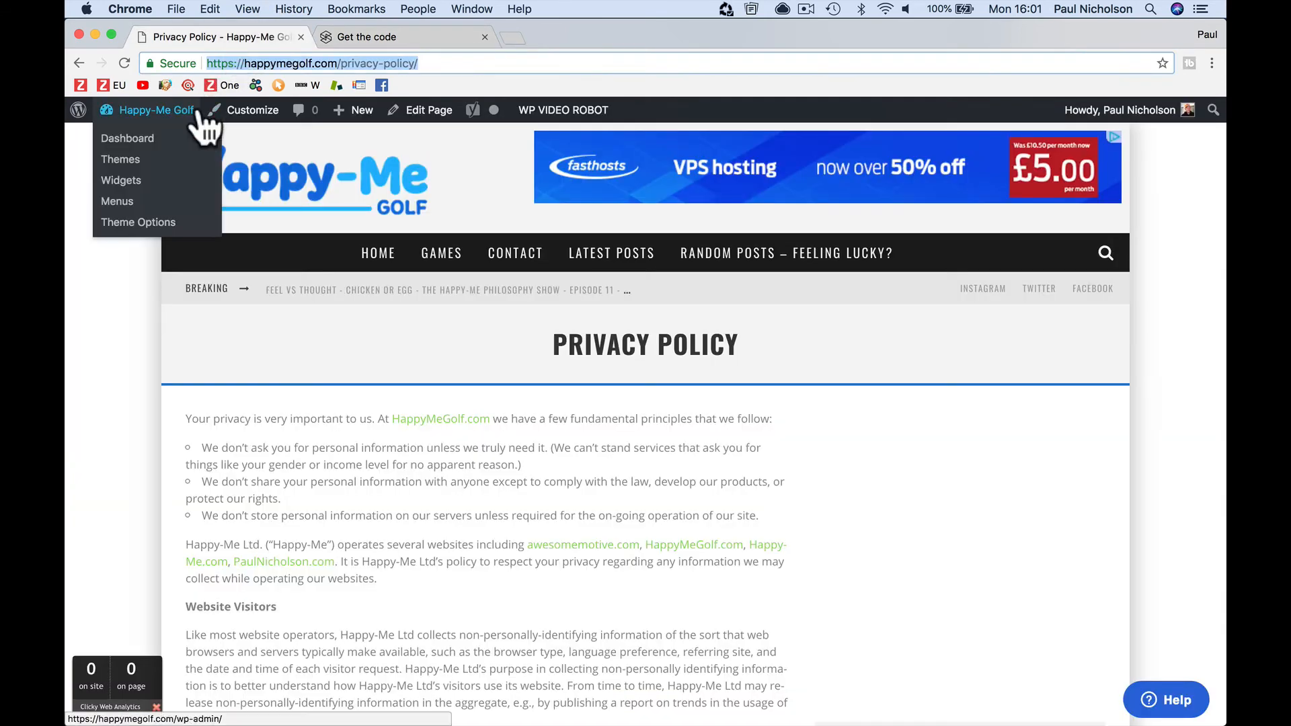
- Paste the Cookie Consent script into Theme Options > Custom Code head section and save
left_click(138, 222)
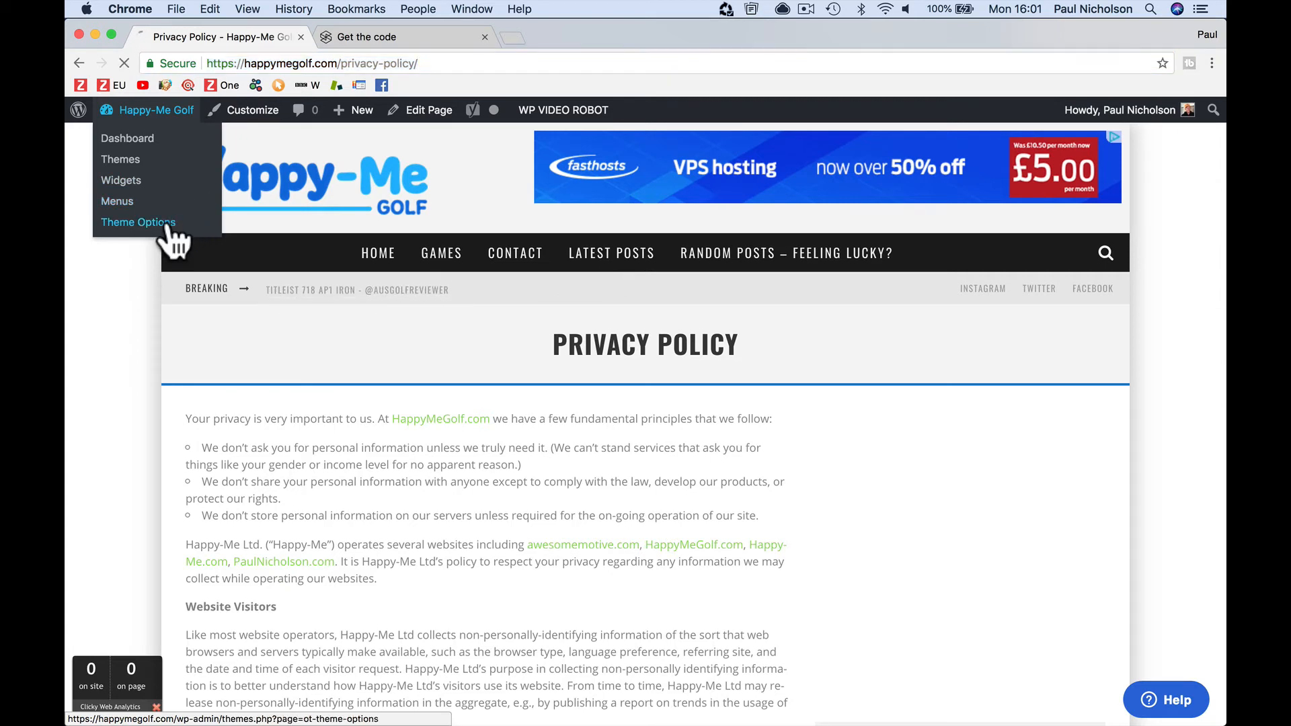
left_click(139, 221)
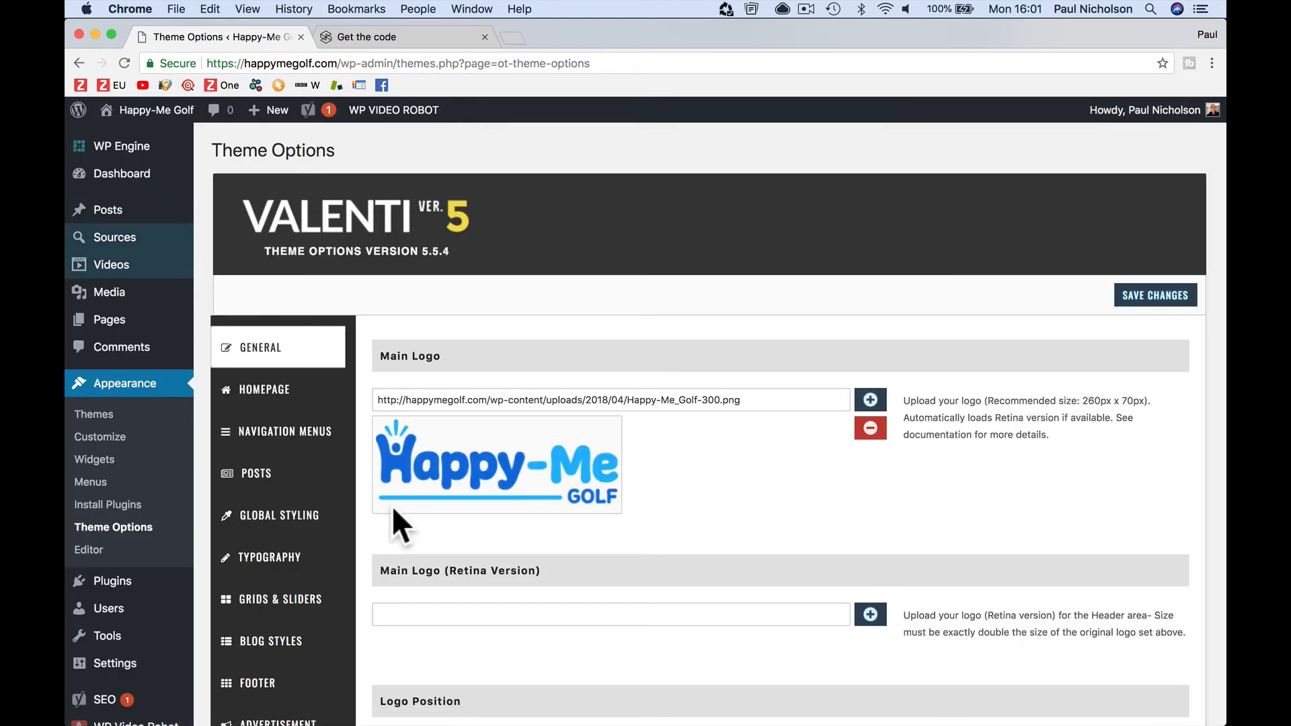
scroll("down", 3)
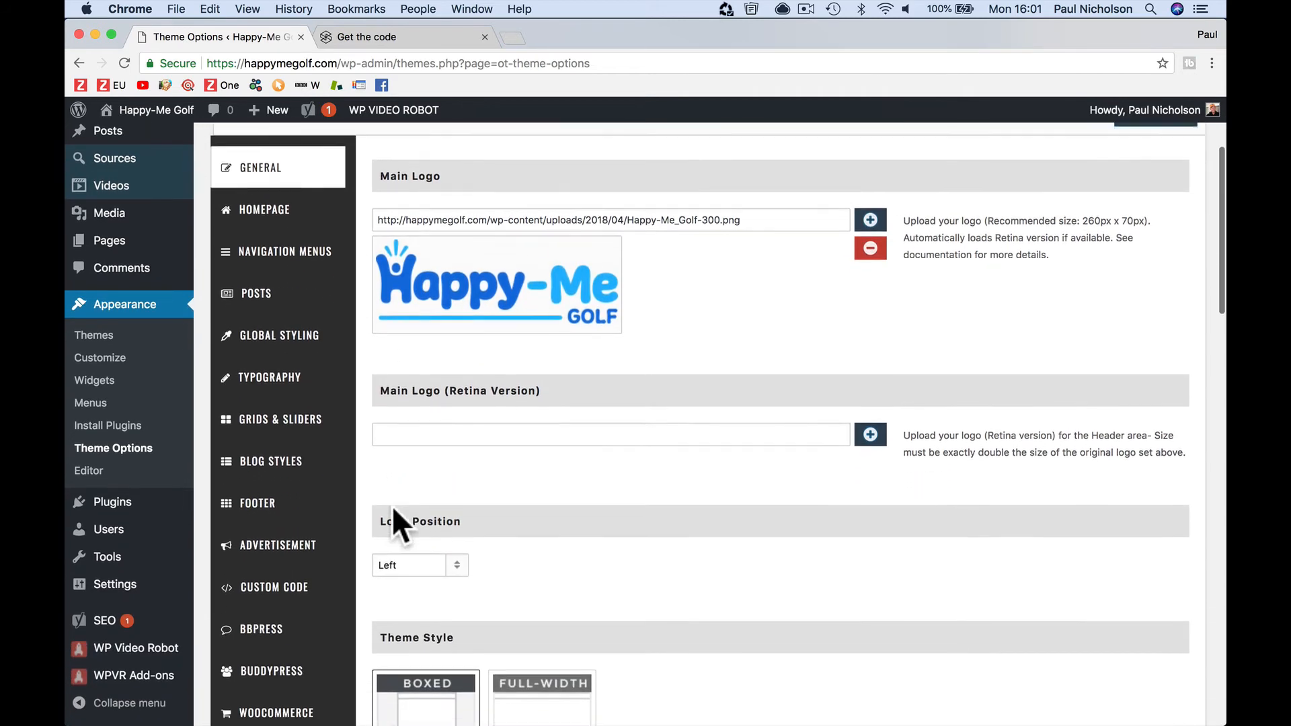
scroll("down", 3)
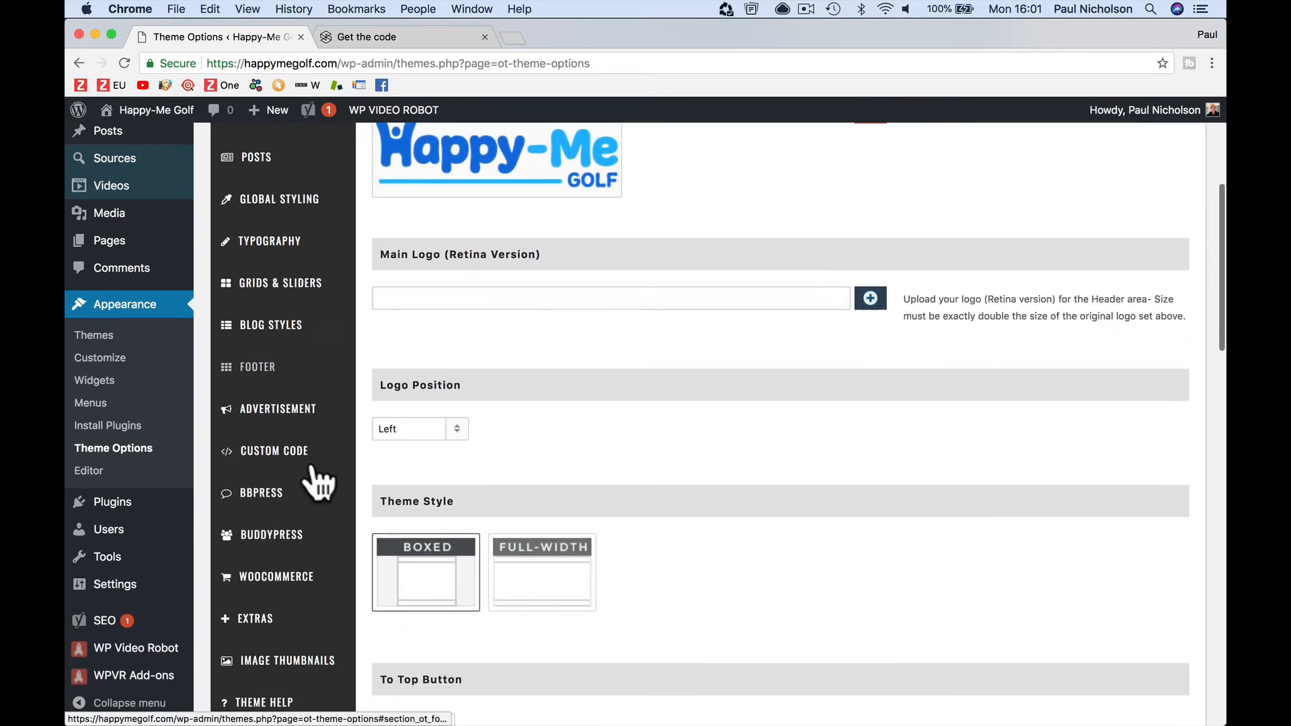
left_click(273, 450)
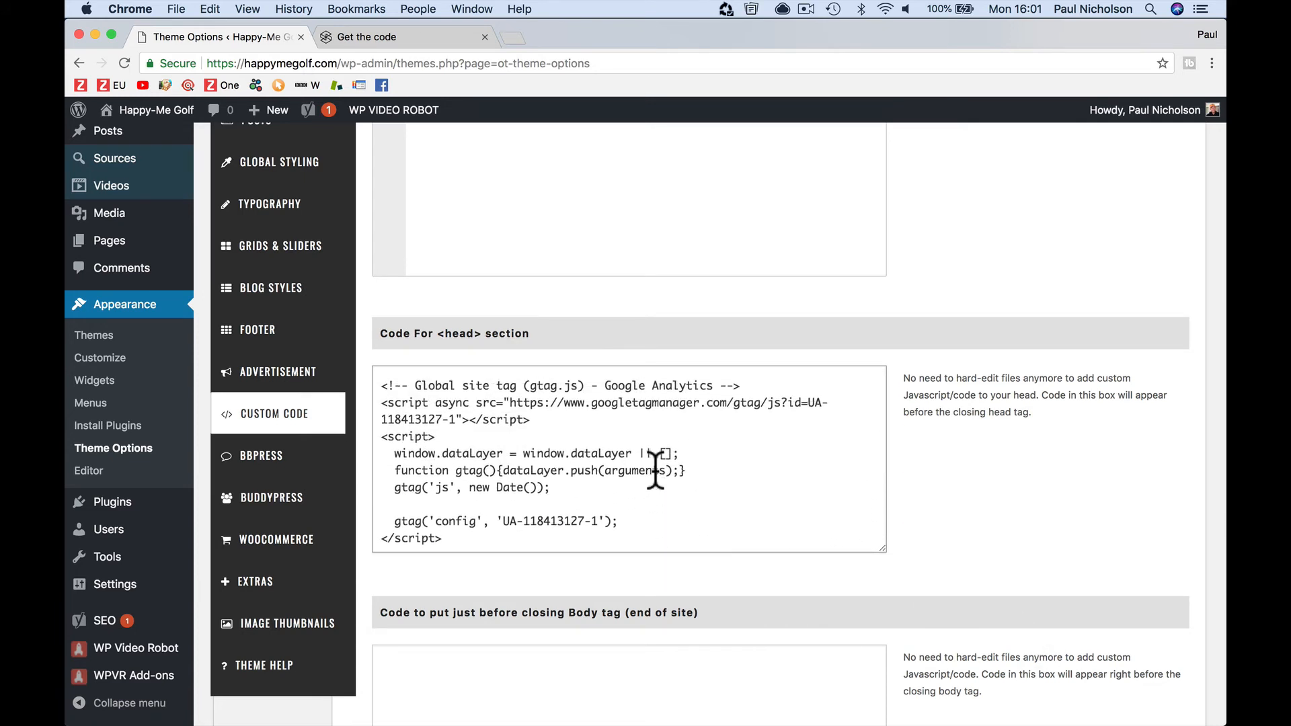
scroll("down", 3)
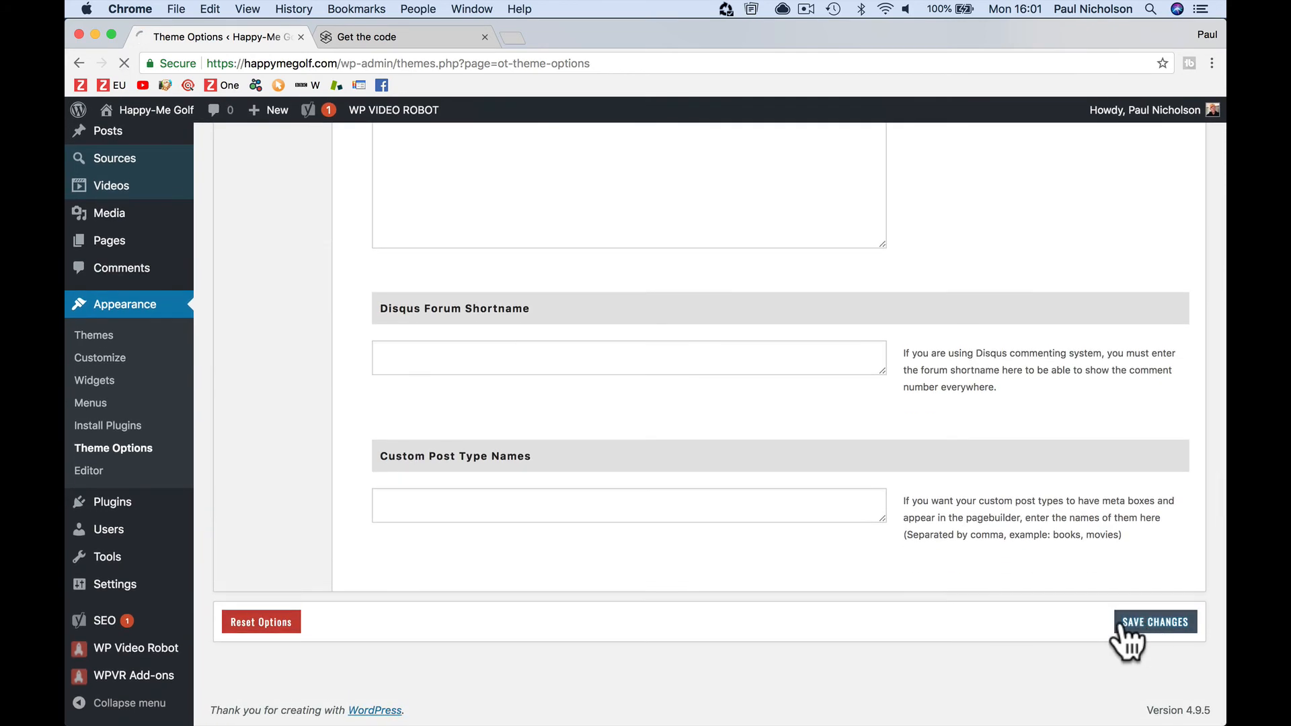
left_click(1154, 622)
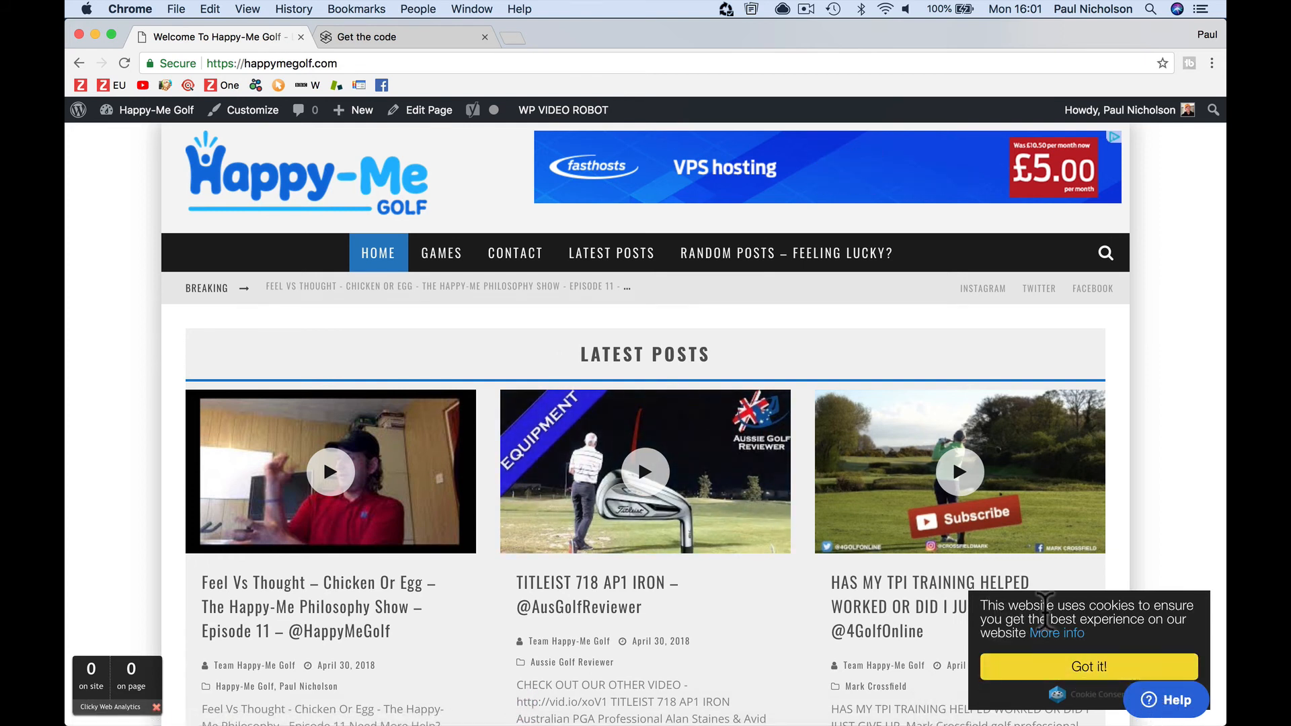
- In Safari, follow the banner's More info link to the privacy policy, check its URL, then accept cookies
left_click(1088, 667)
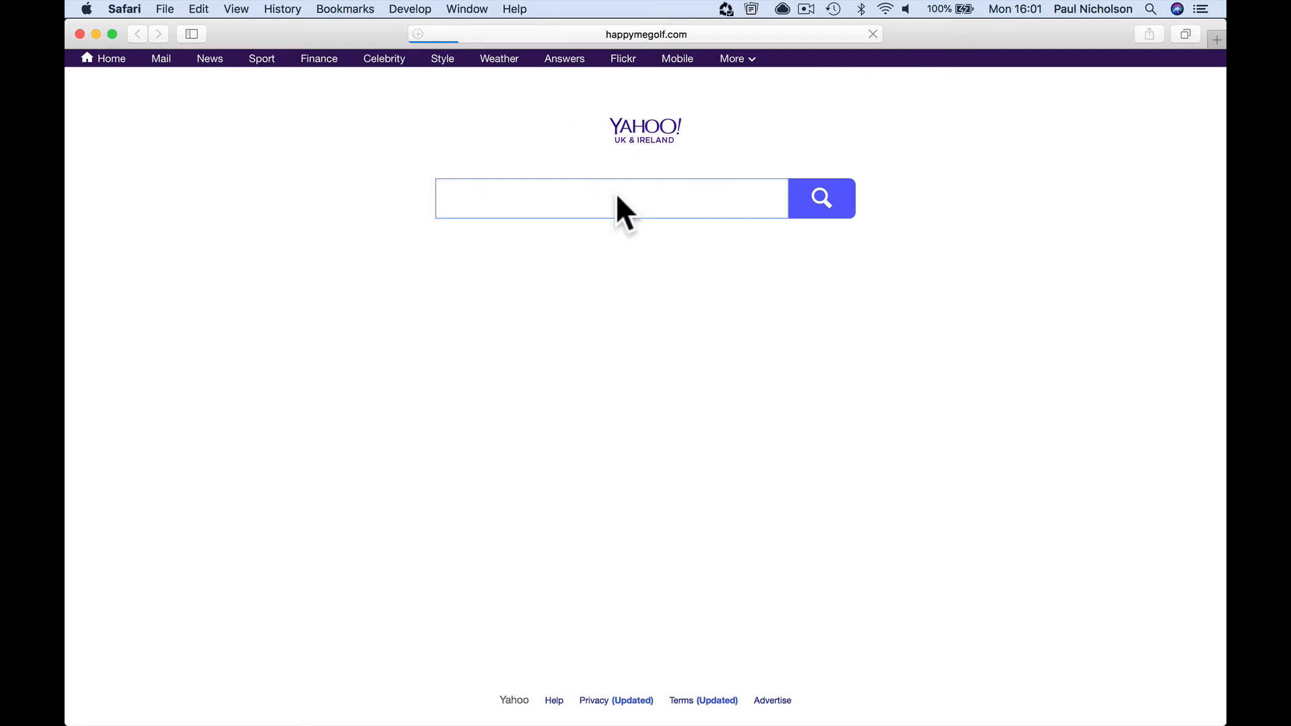
left_click(611, 198)
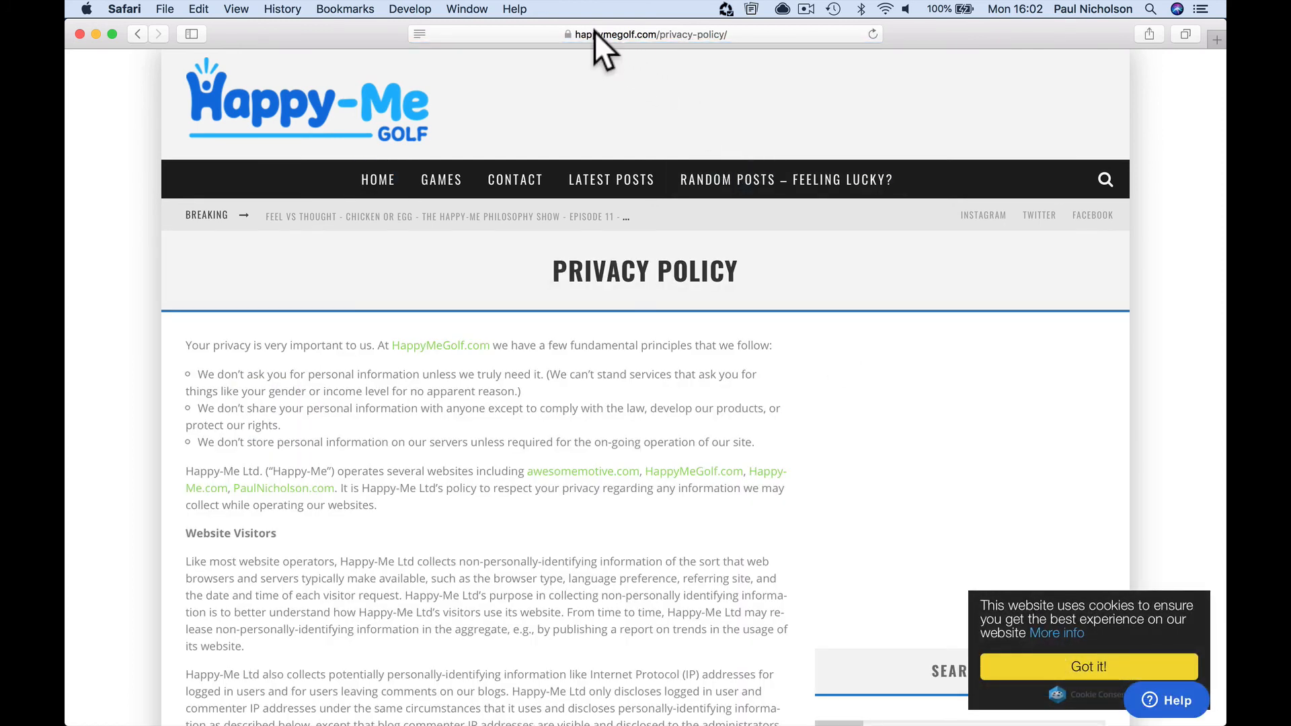
left_click(645, 34)
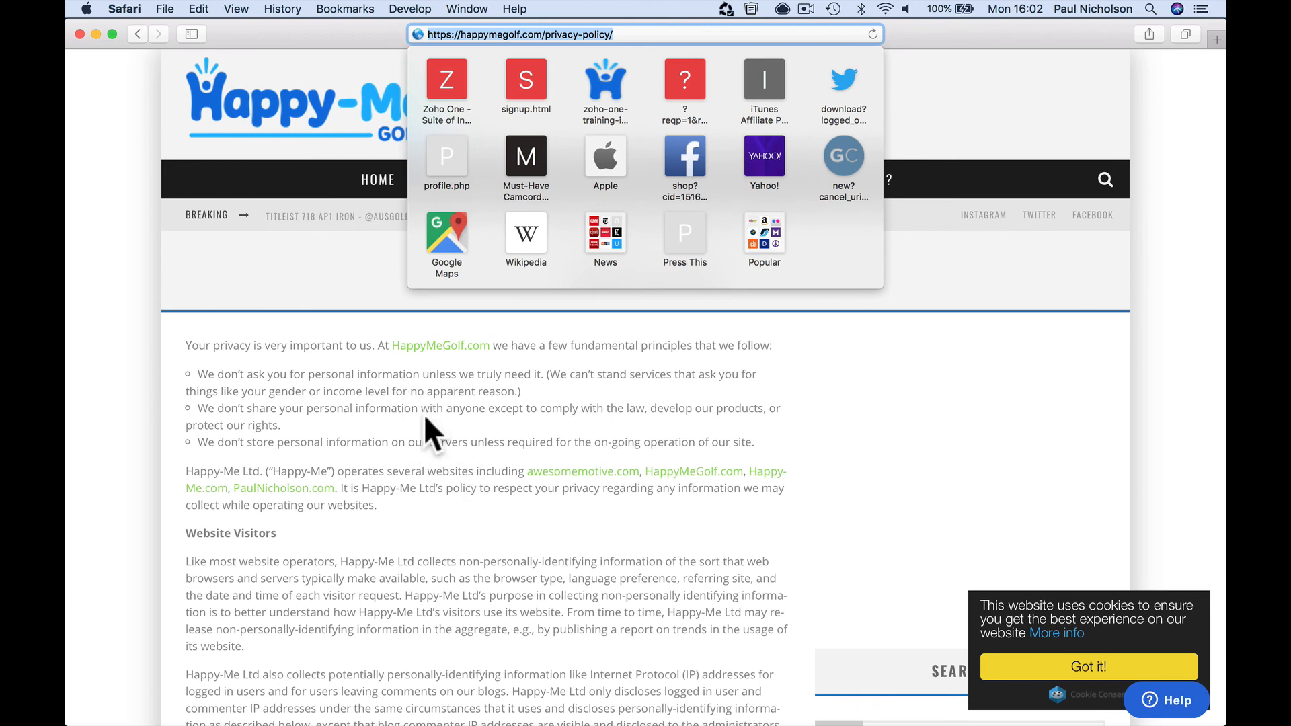
mouse_move(473, 584)
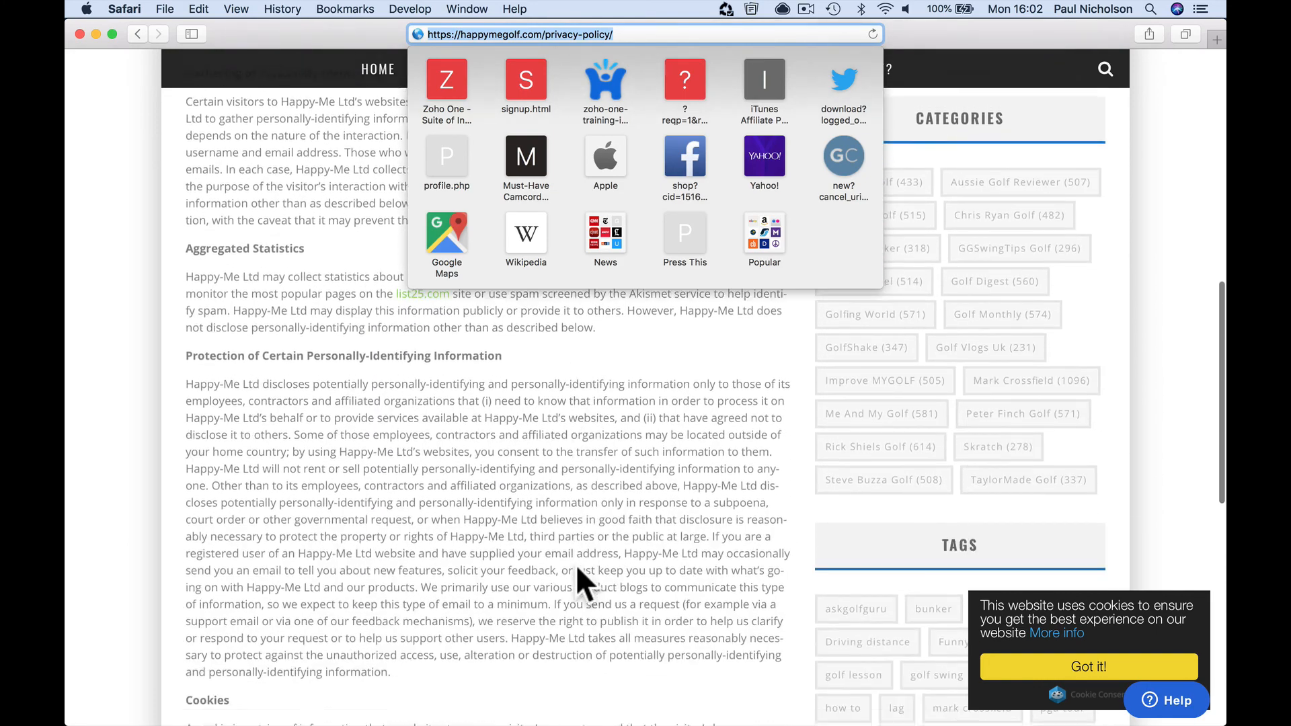
scroll("down", 3)
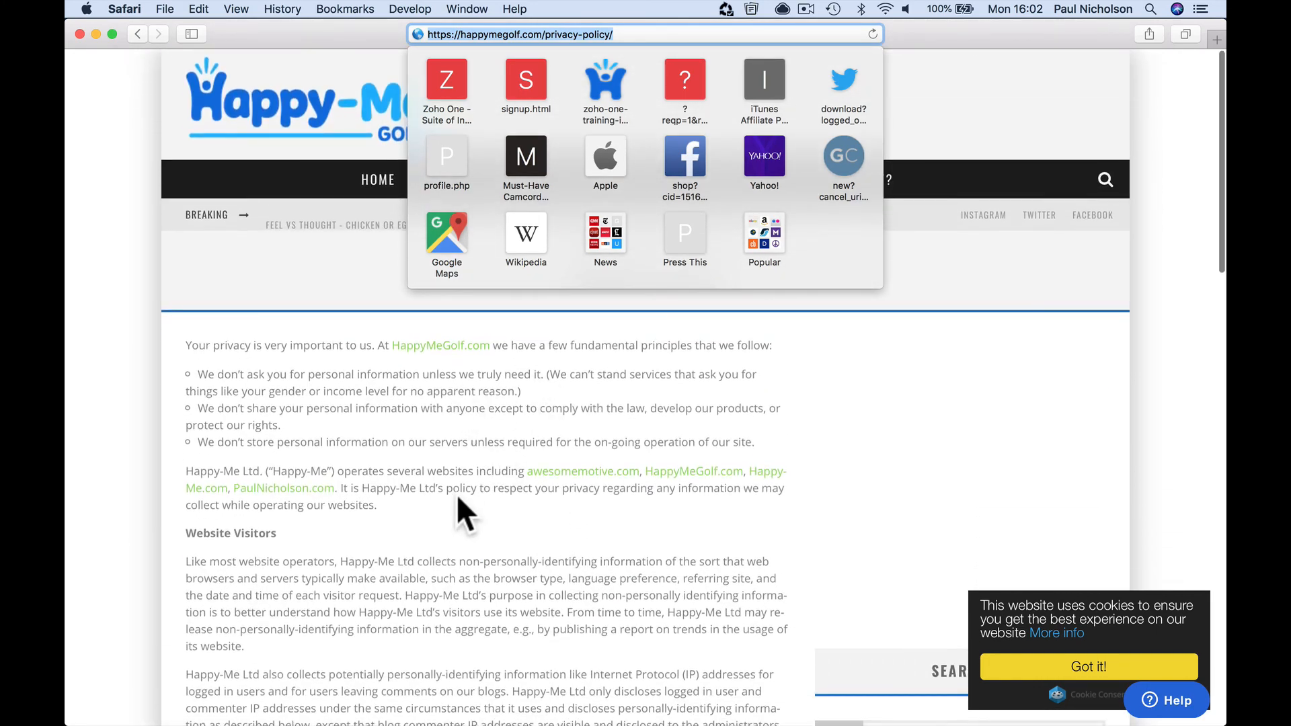
mouse_move(490, 535)
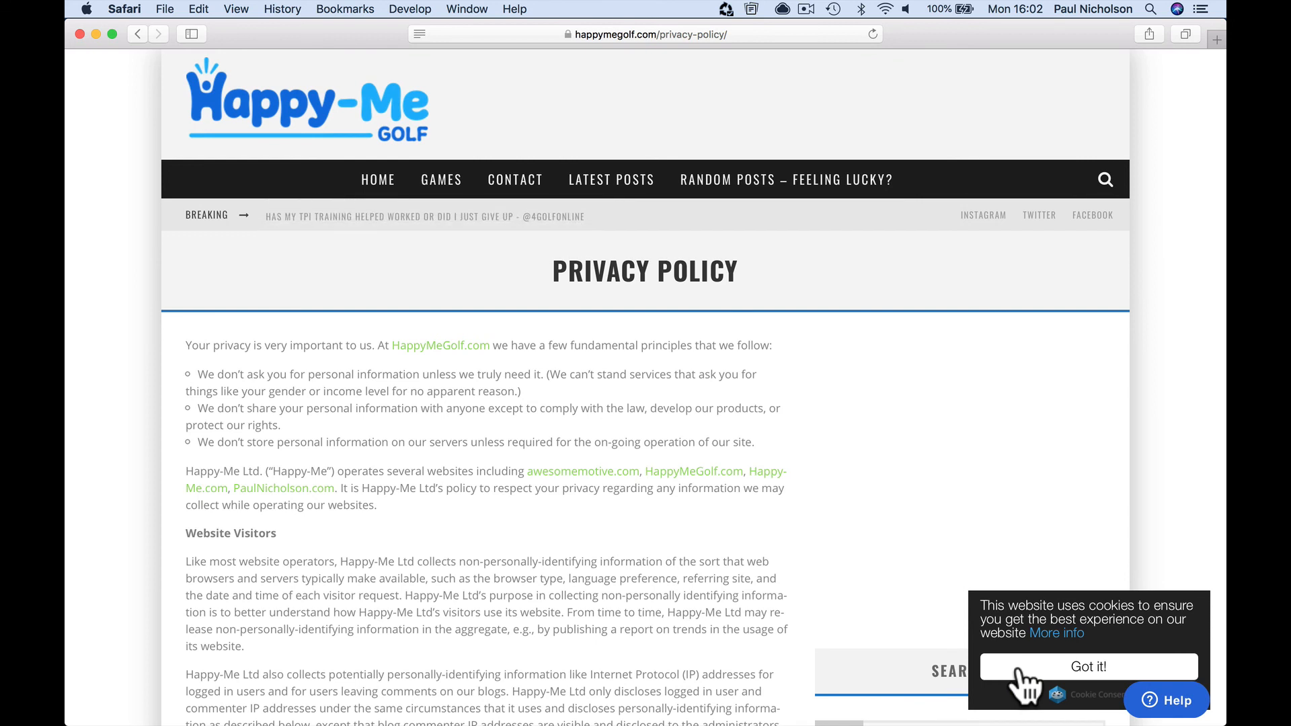
left_click(1086, 666)
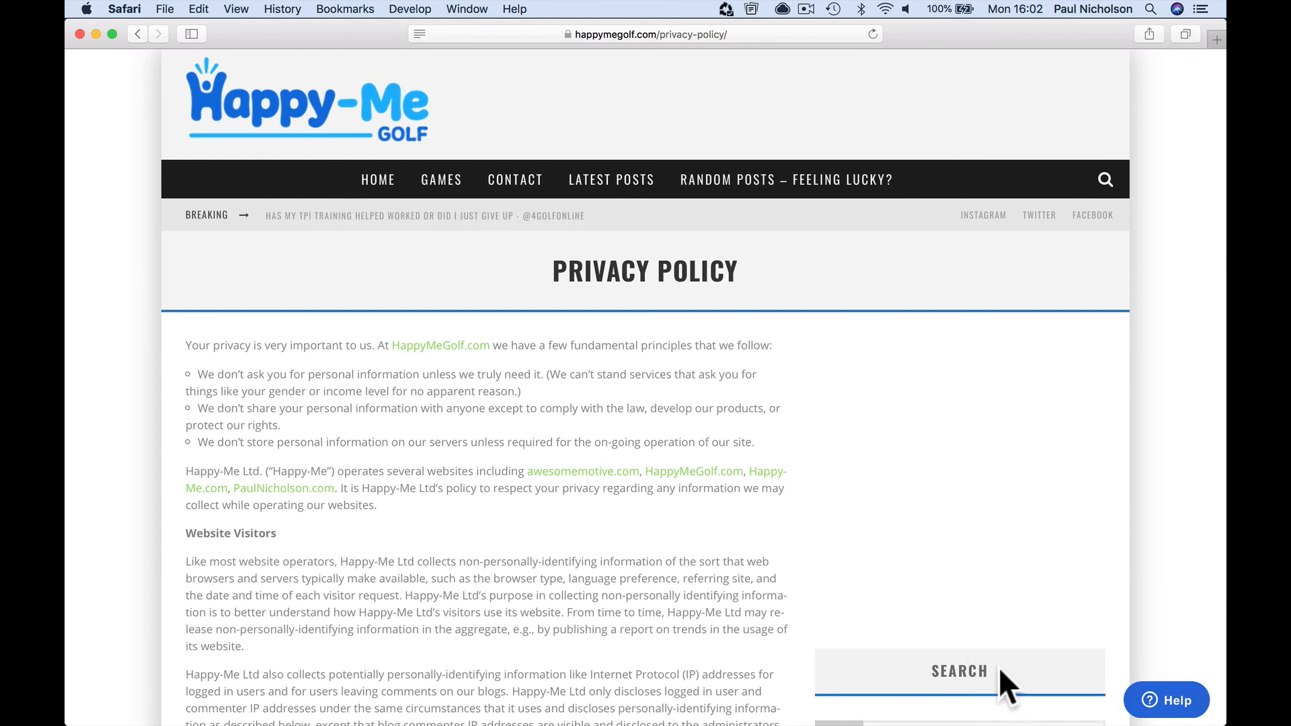